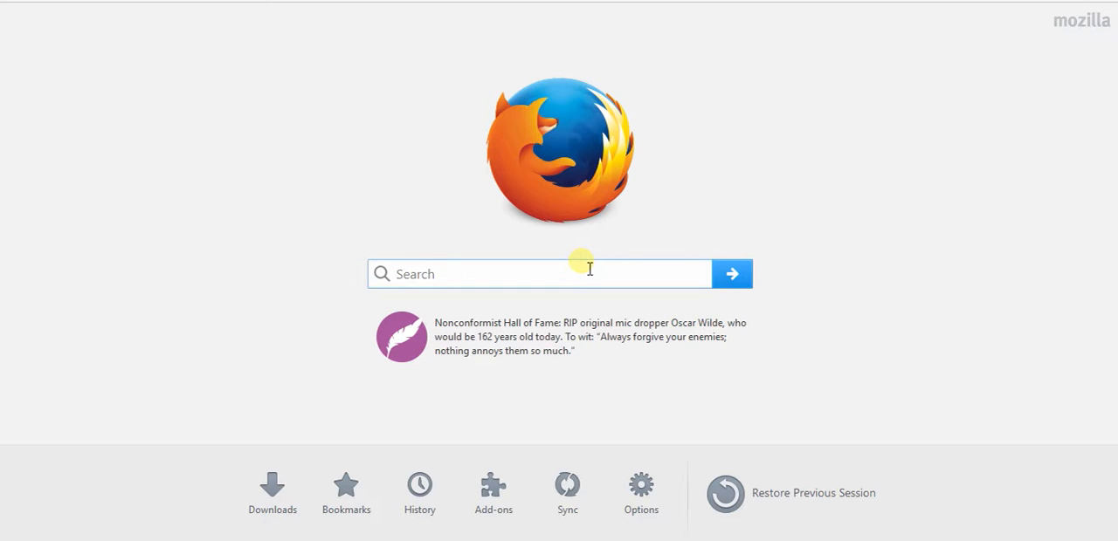
- Open a new tab showing the grid of frequently visited sites
left_click(542, 272)
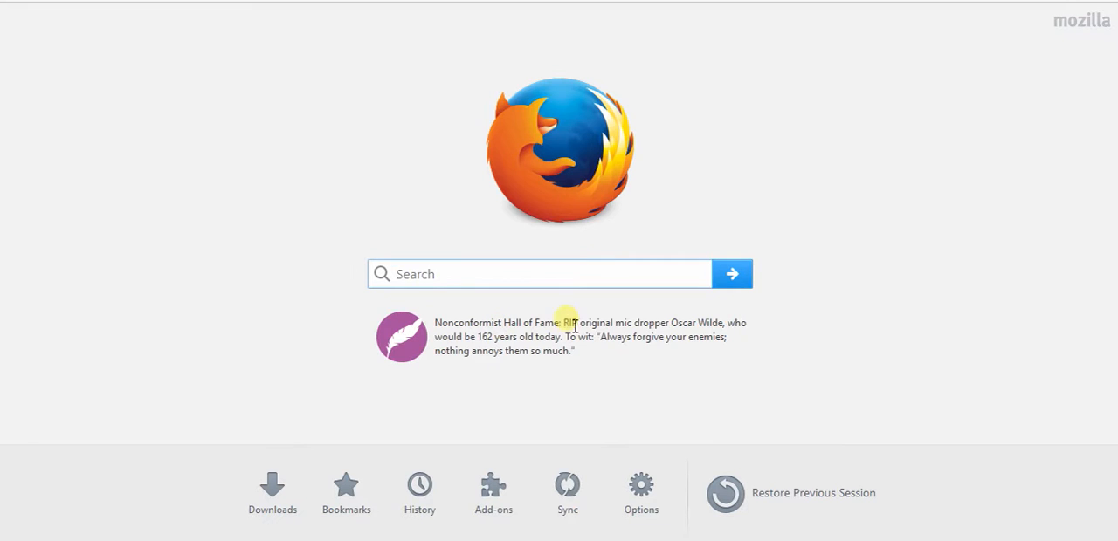
left_click(540, 272)
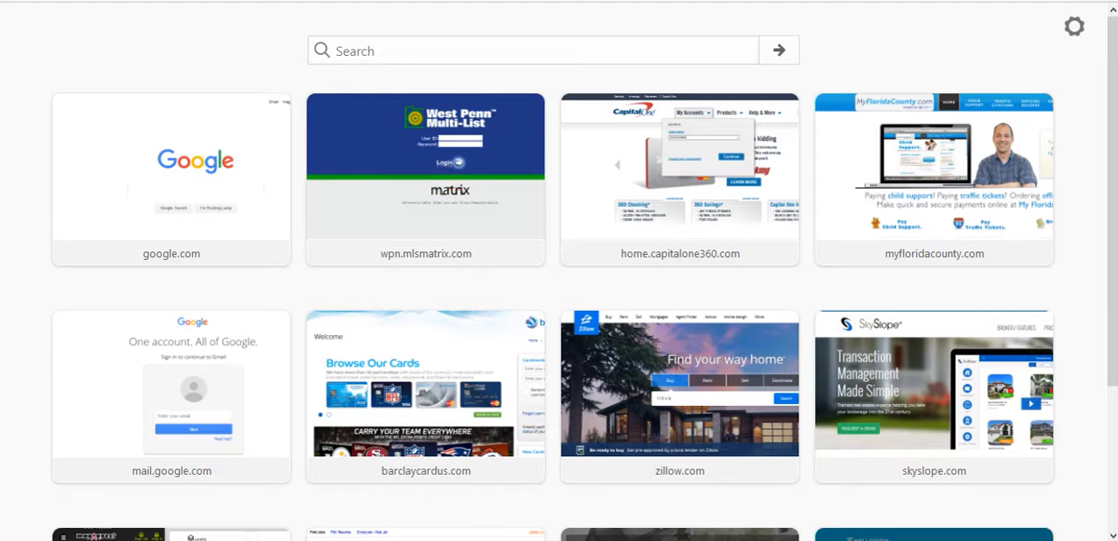
- Search the web for 'random site generator' from the address bar
type("rs")
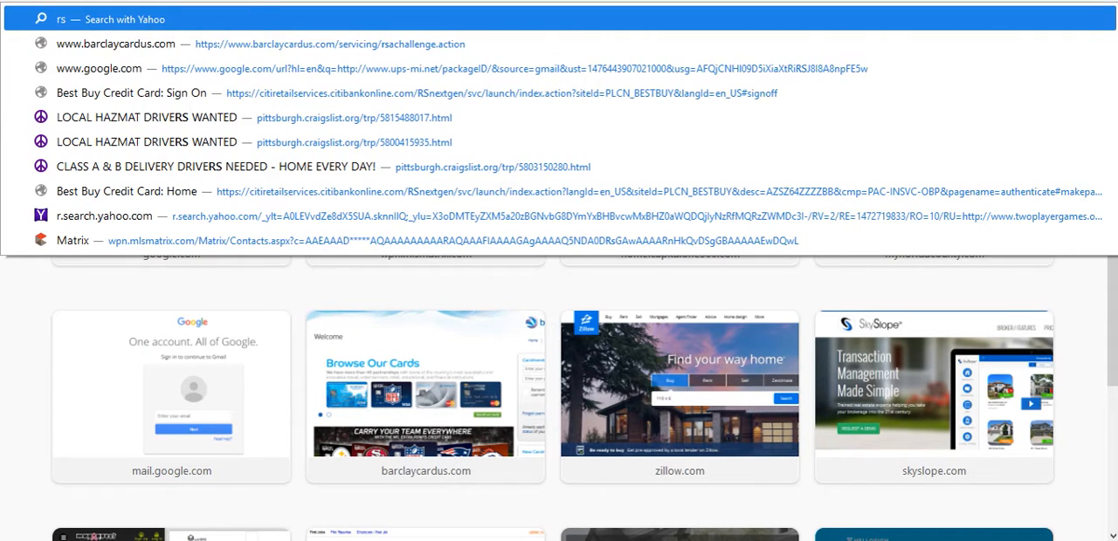
type("random")
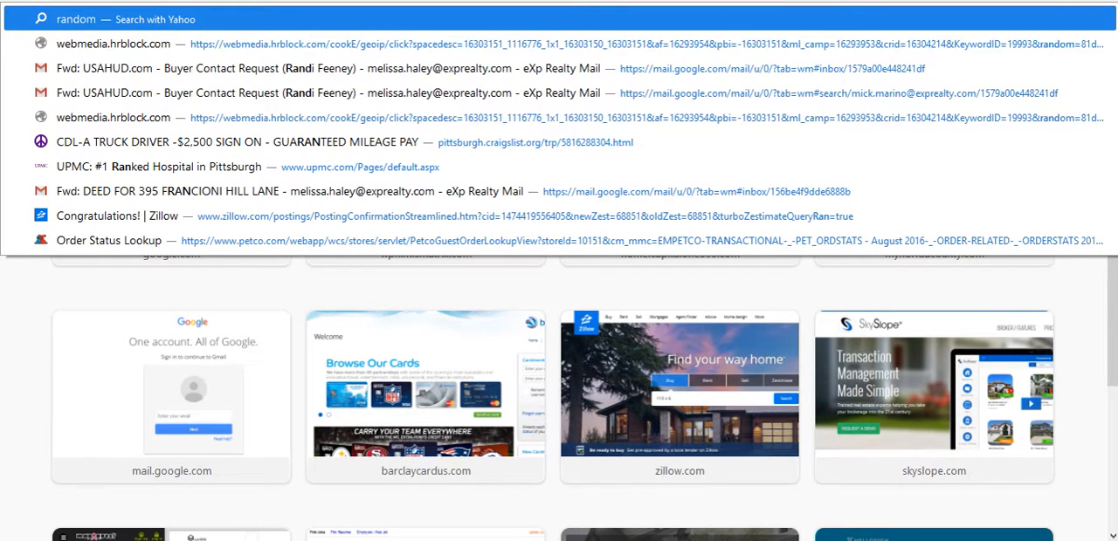
type("site g")
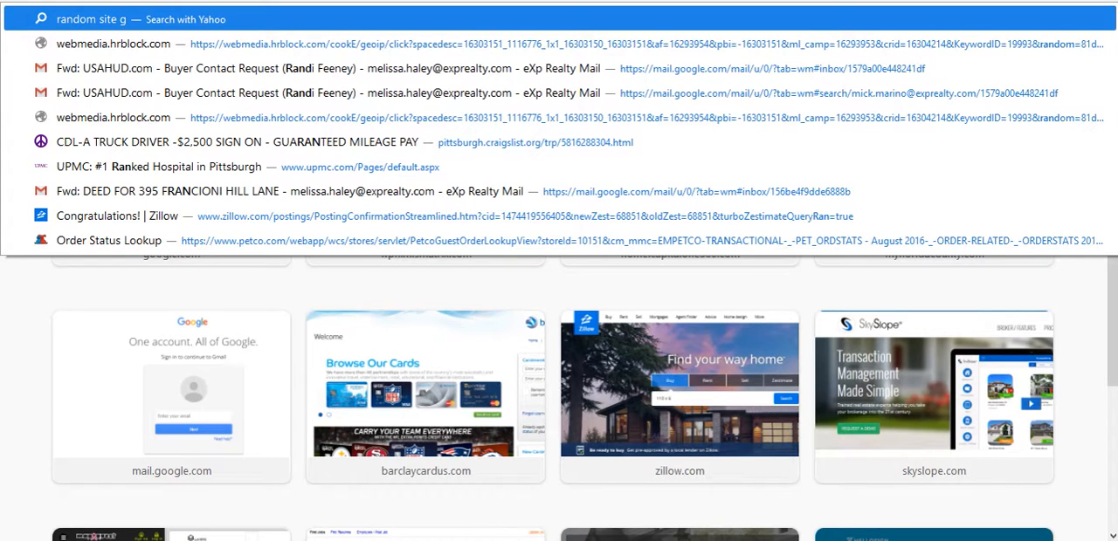
type("en")
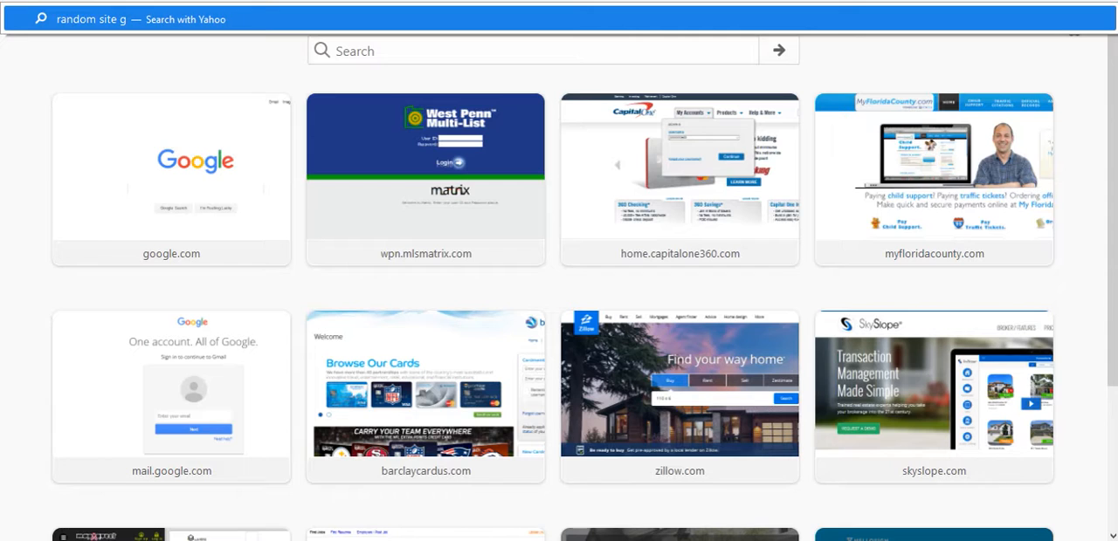
key("Backspace")
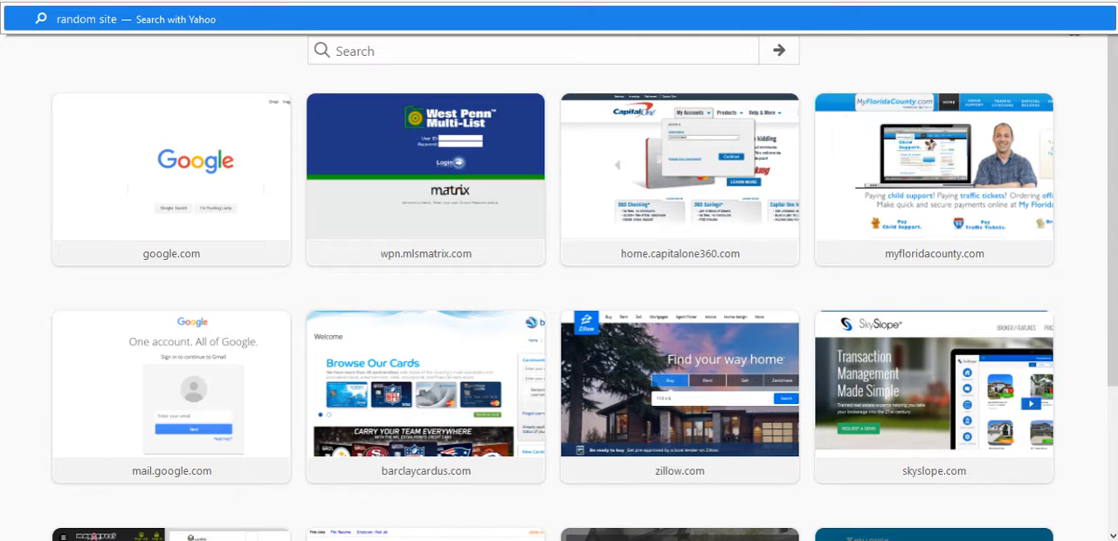
type("generater")
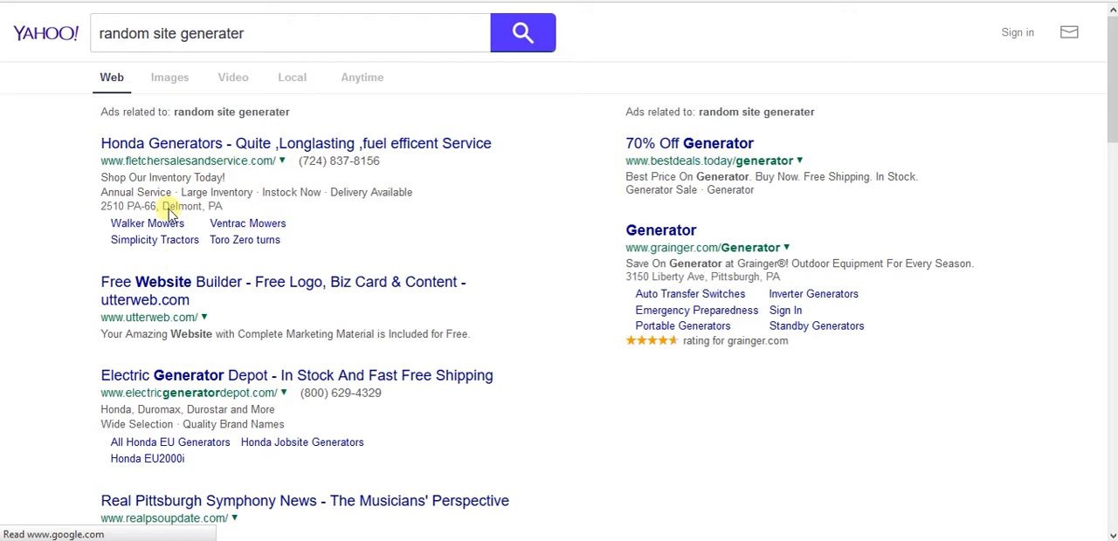
- Scroll the Yahoo results and open The Useless Web link
scroll("down", 3)
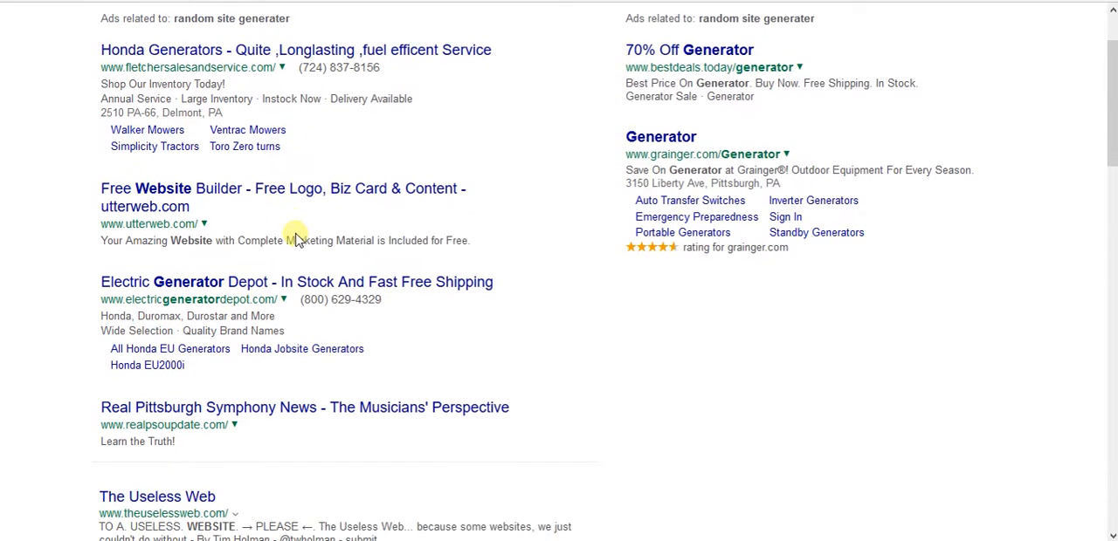
scroll("down", 3)
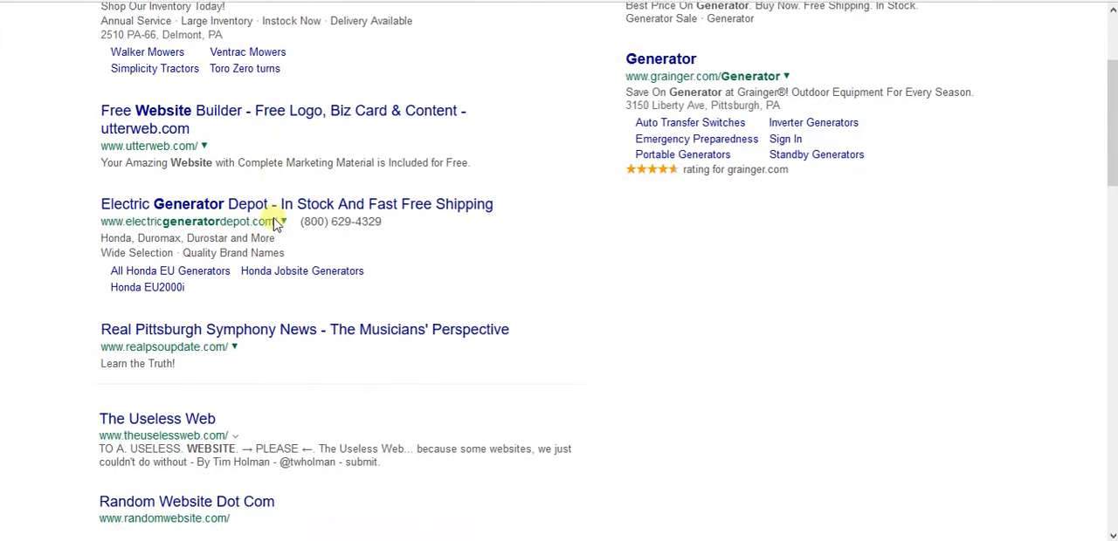
left_click(157, 419)
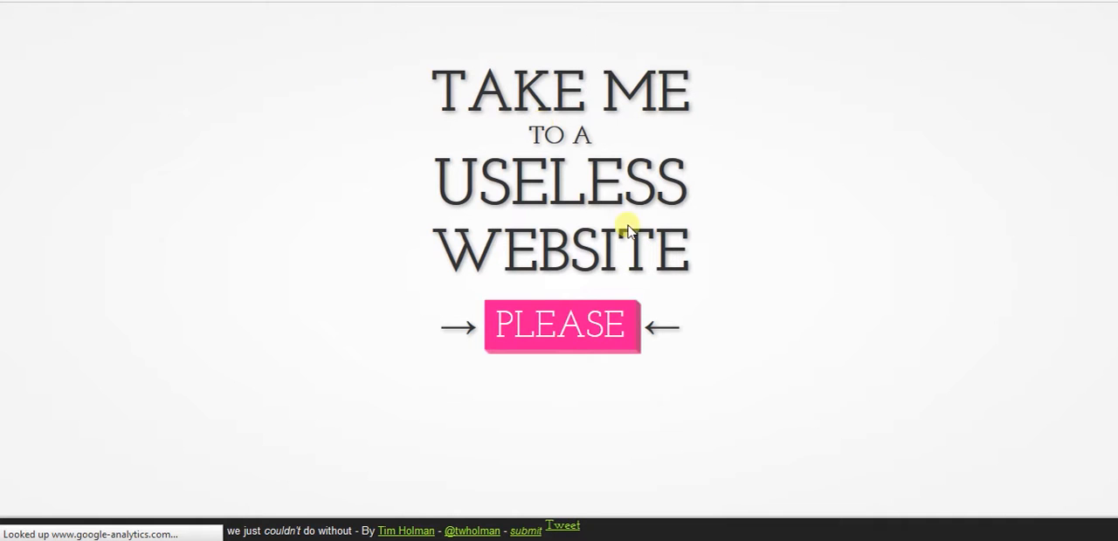
- Use the PLEASE button to visit a random weird-selling site, then return to The Useless Web tab
left_click(559, 325)
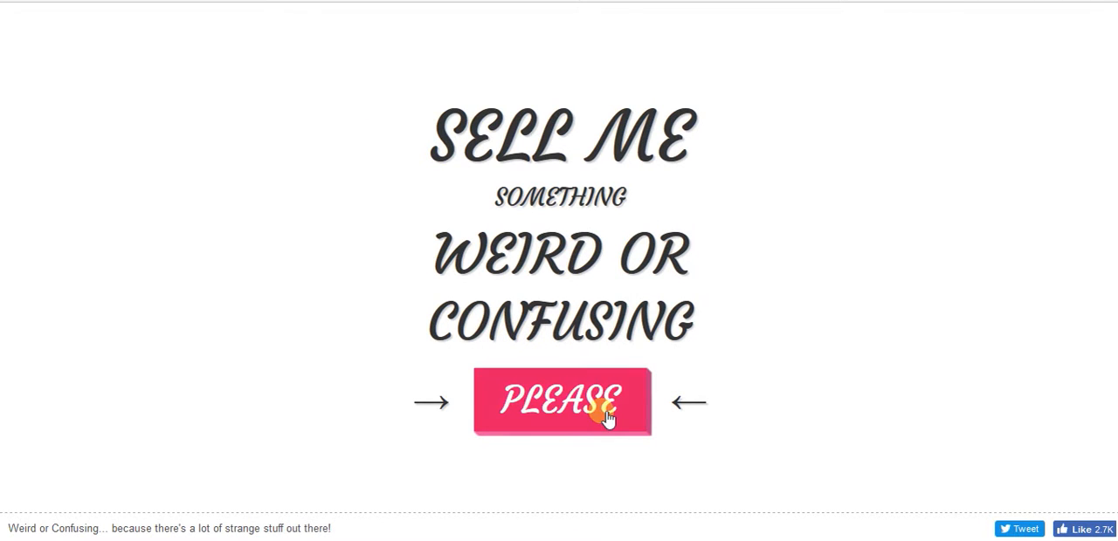
left_click(562, 401)
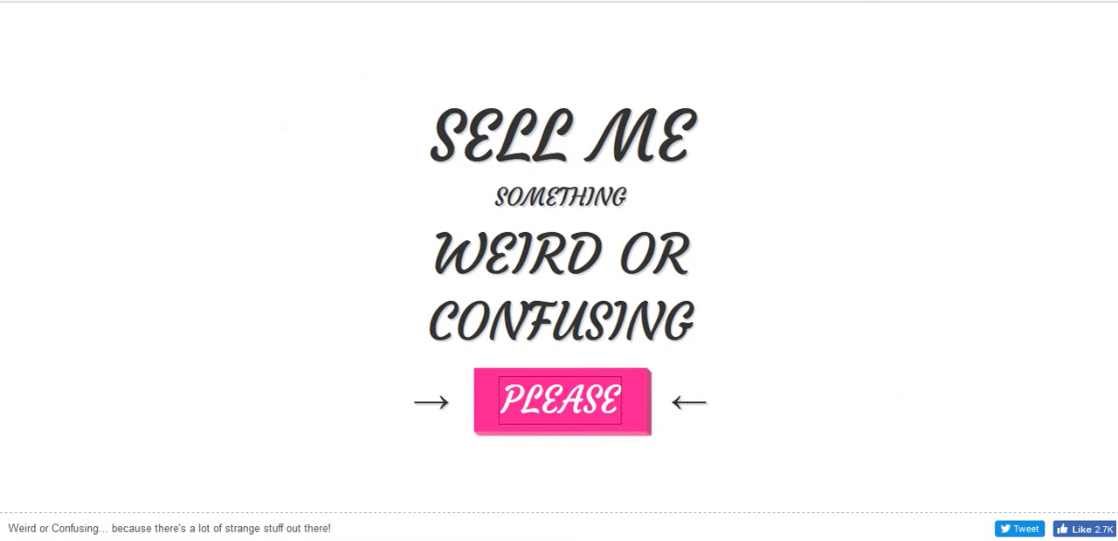
left_click(563, 402)
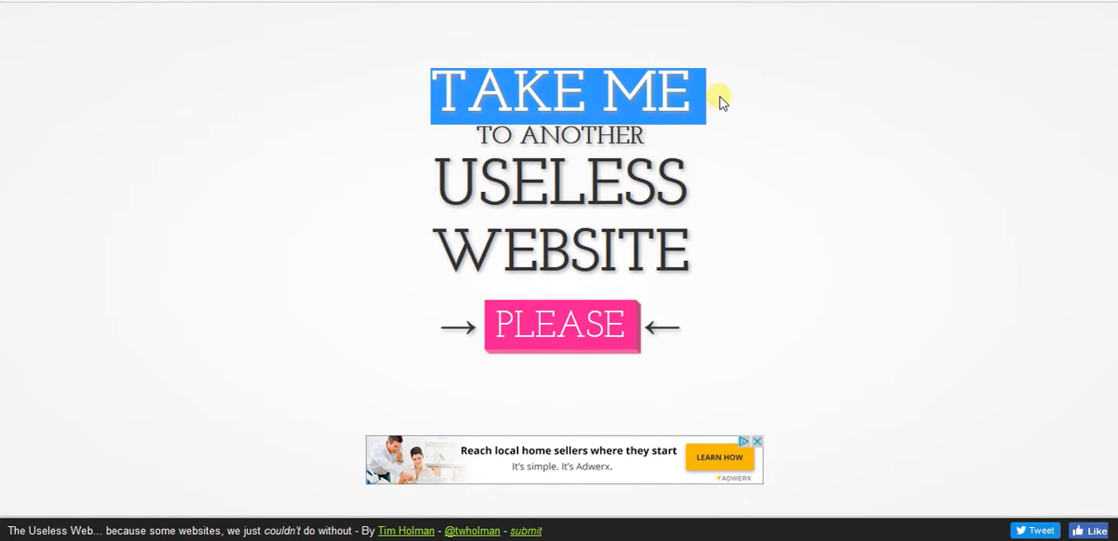
mouse_move(754, 66)
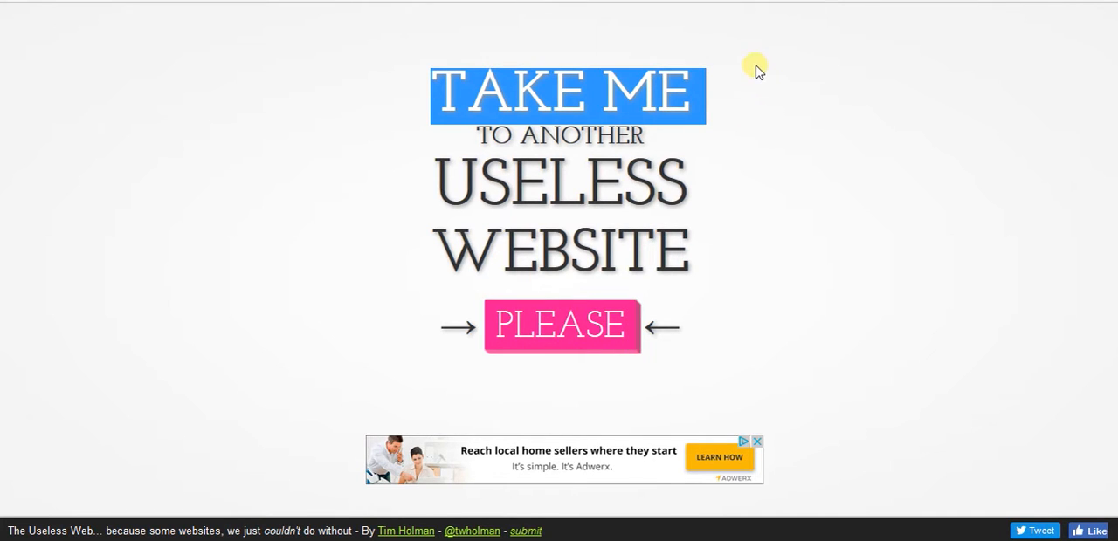
mouse_move(332, 143)
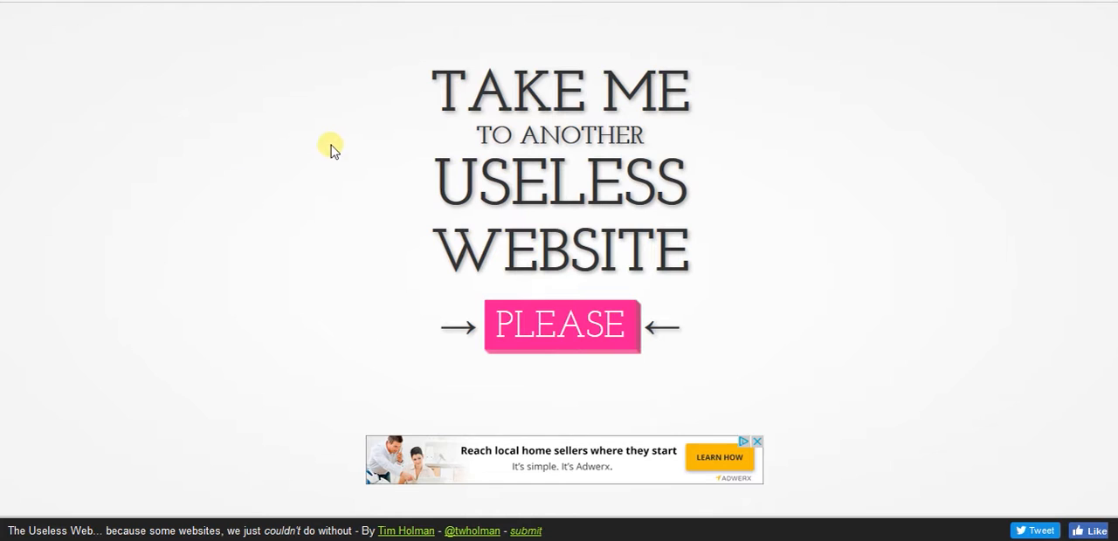
mouse_move(196, 73)
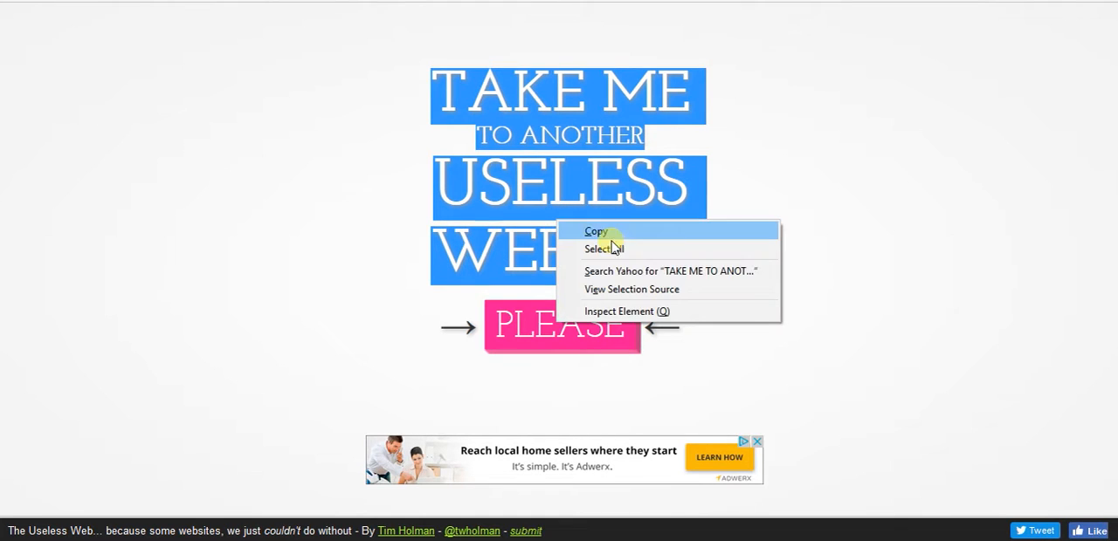
mouse_move(632, 316)
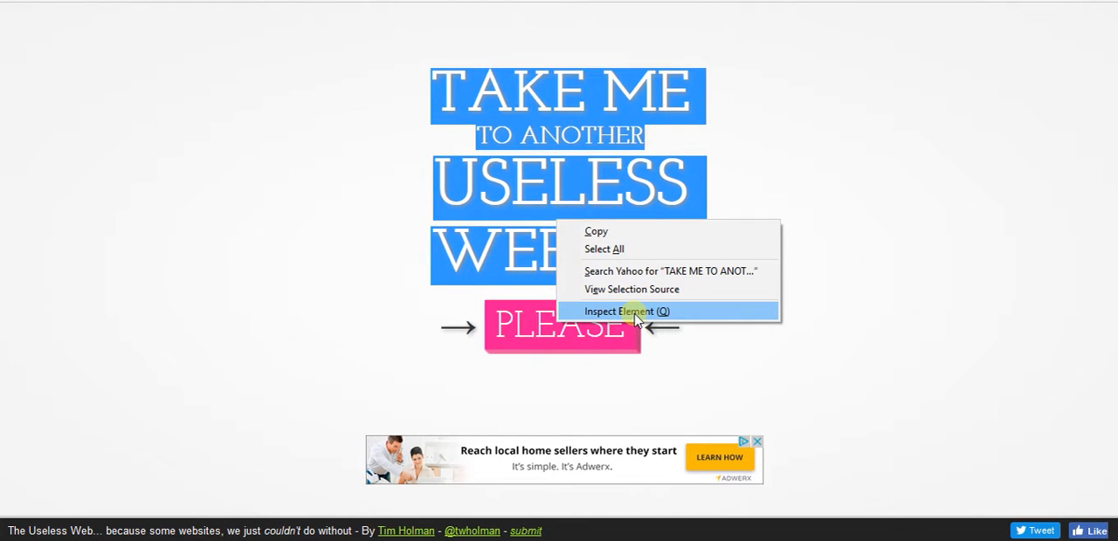
- Inspect the page heading text with Inspect Element, opening the developer tools
left_click(626, 311)
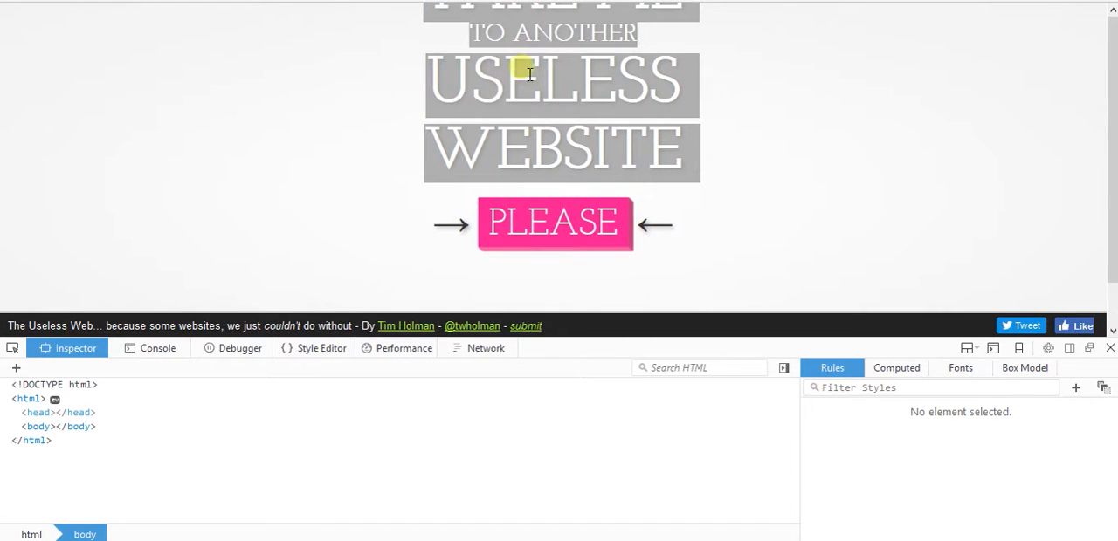
- Select the <h3>USELESS</h3> node to show its markup and CSS rules
left_click(559, 84)
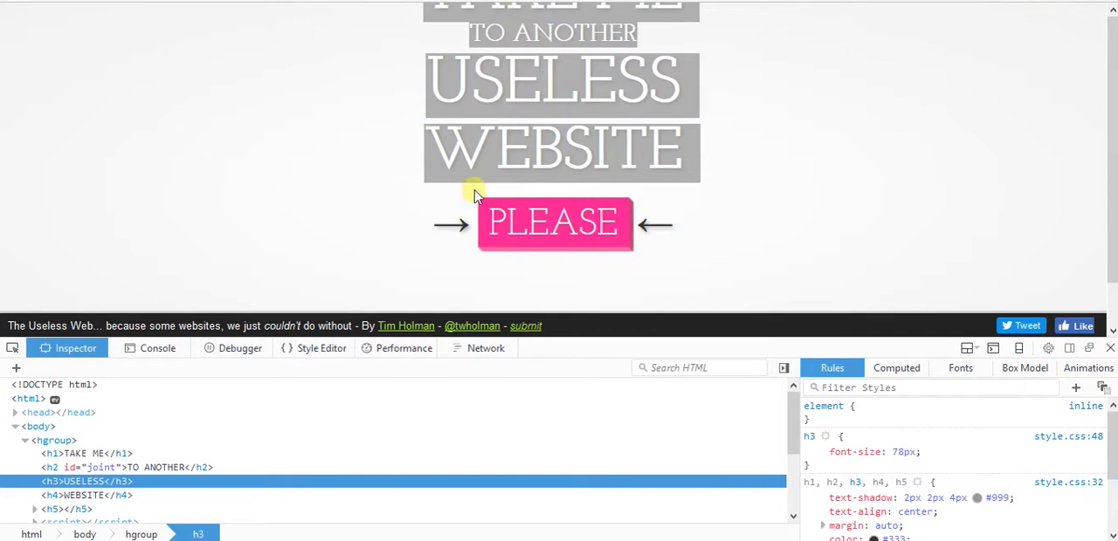
mouse_move(49, 455)
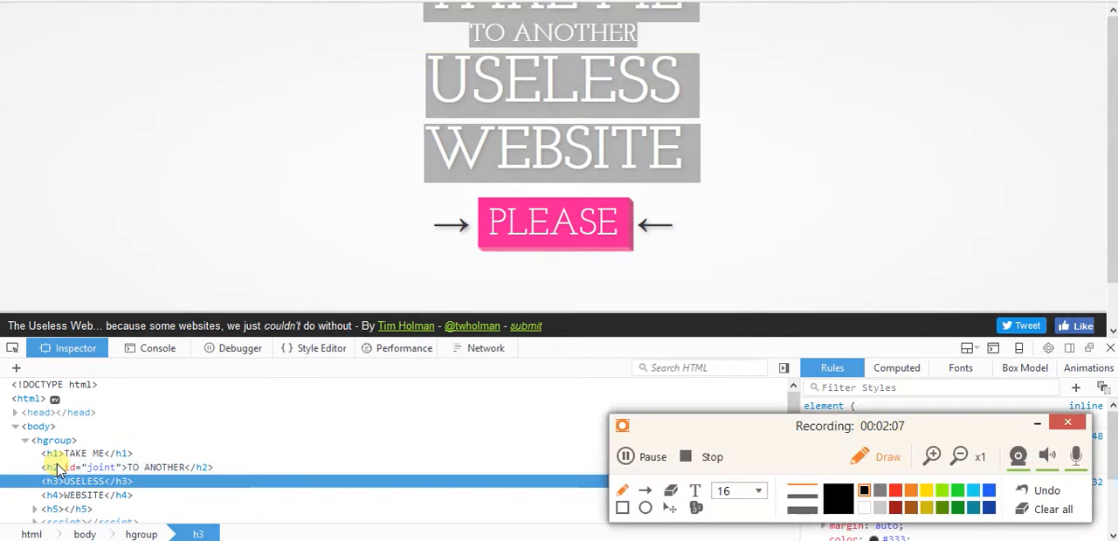
mouse_move(880, 458)
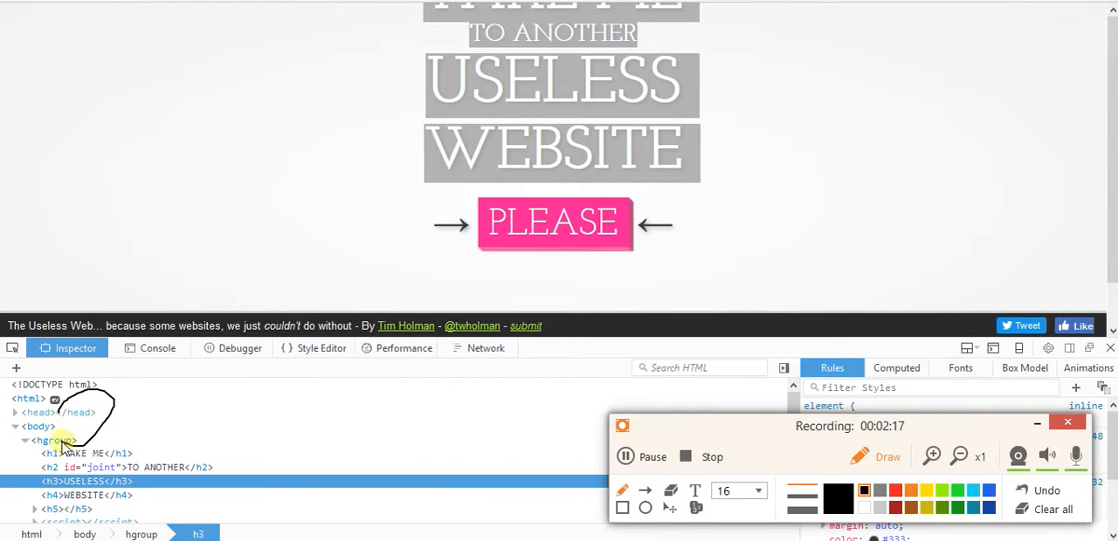
mouse_move(543, 433)
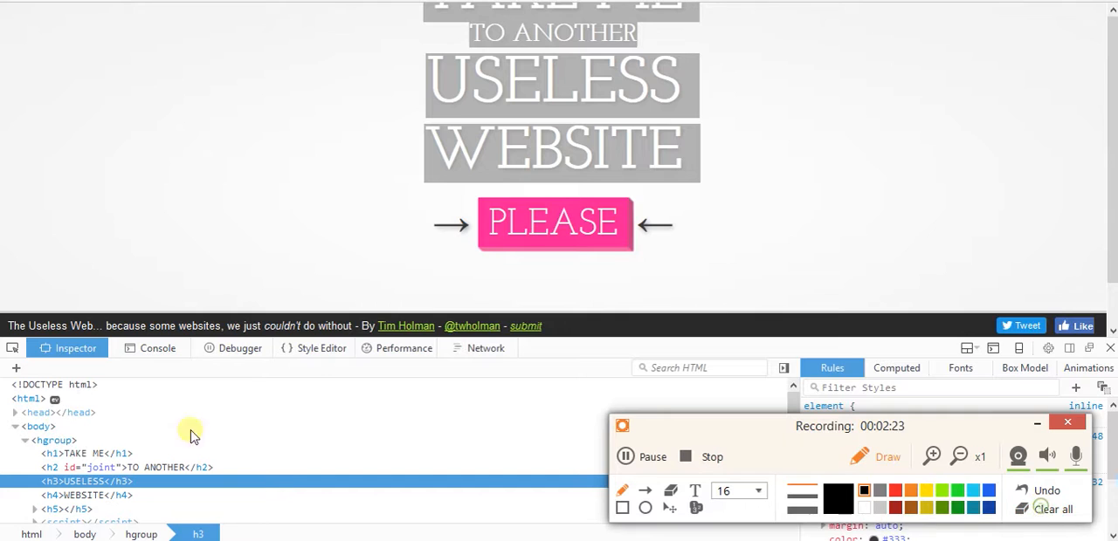
mouse_move(35, 481)
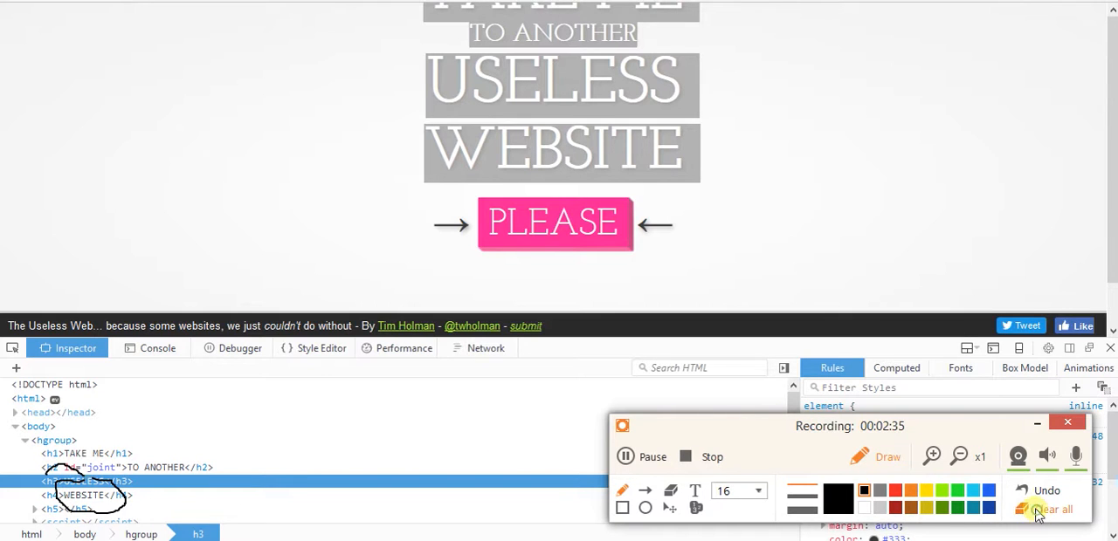
left_click(1064, 510)
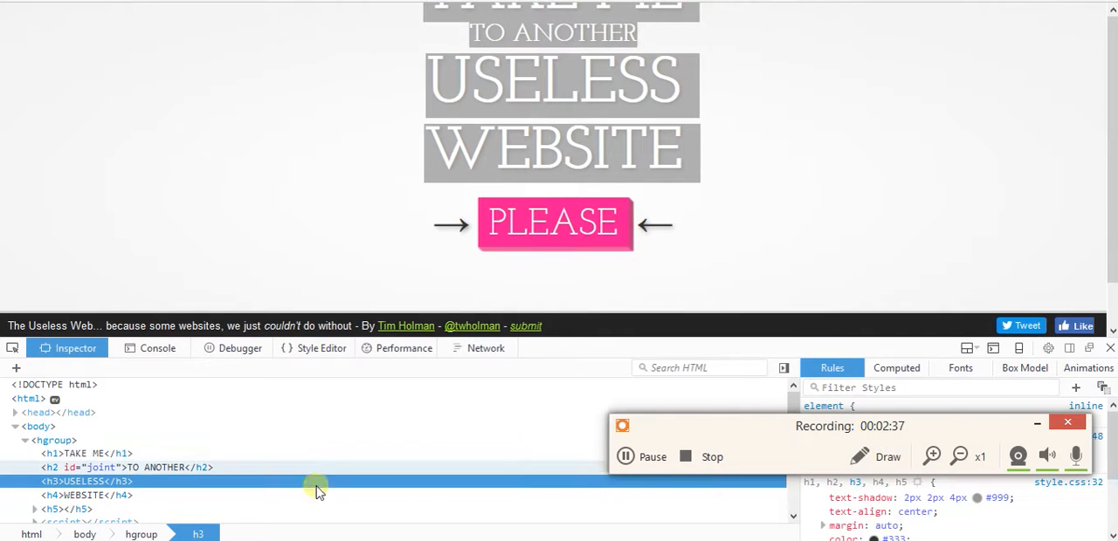
mouse_move(1065, 426)
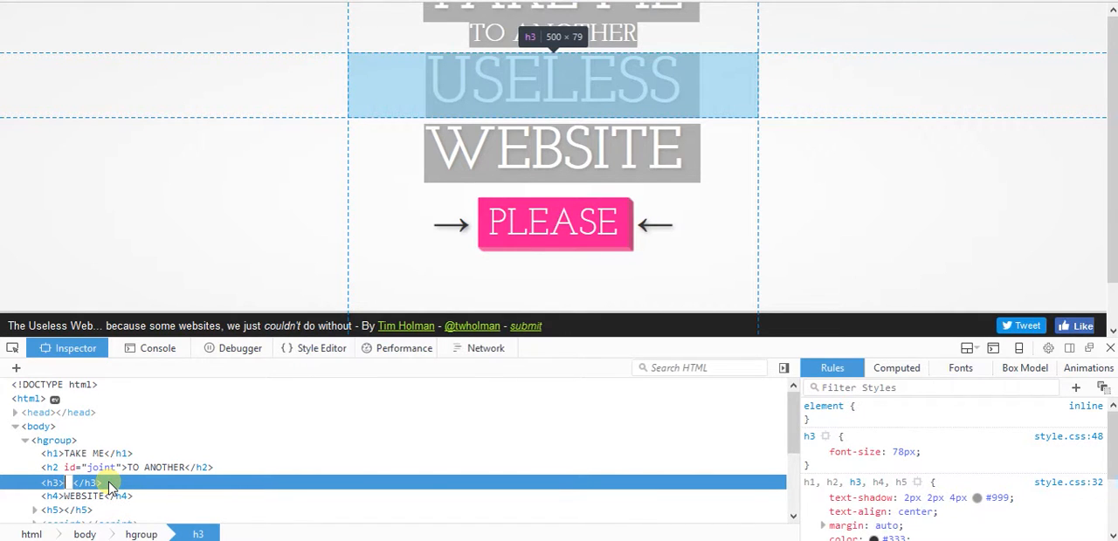
- Edit the h3 and h4 heading text to DUCK and ufhdsufhSBIOF
type("DUC")
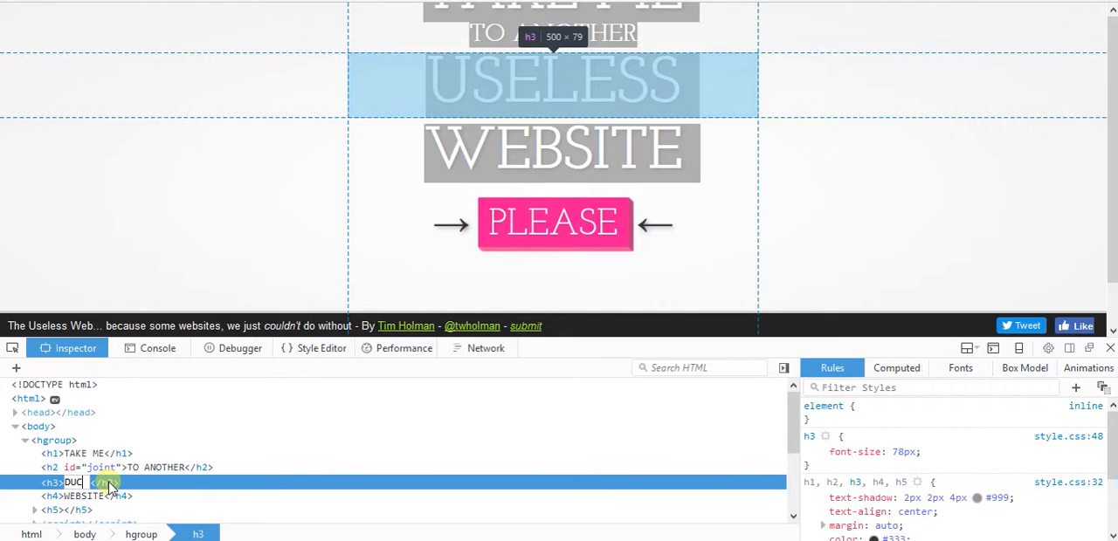
type("DUCK")
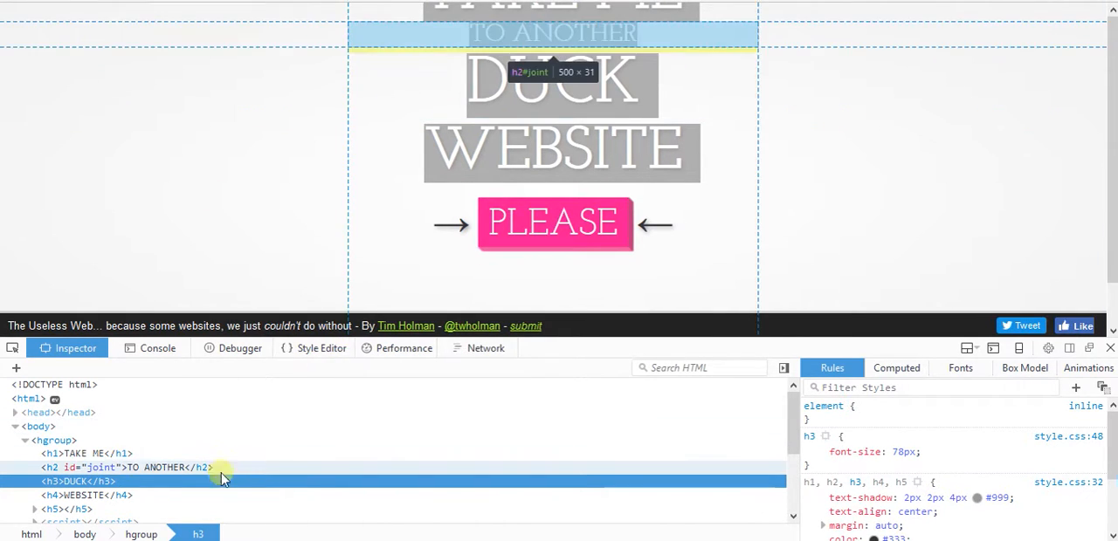
mouse_move(87, 496)
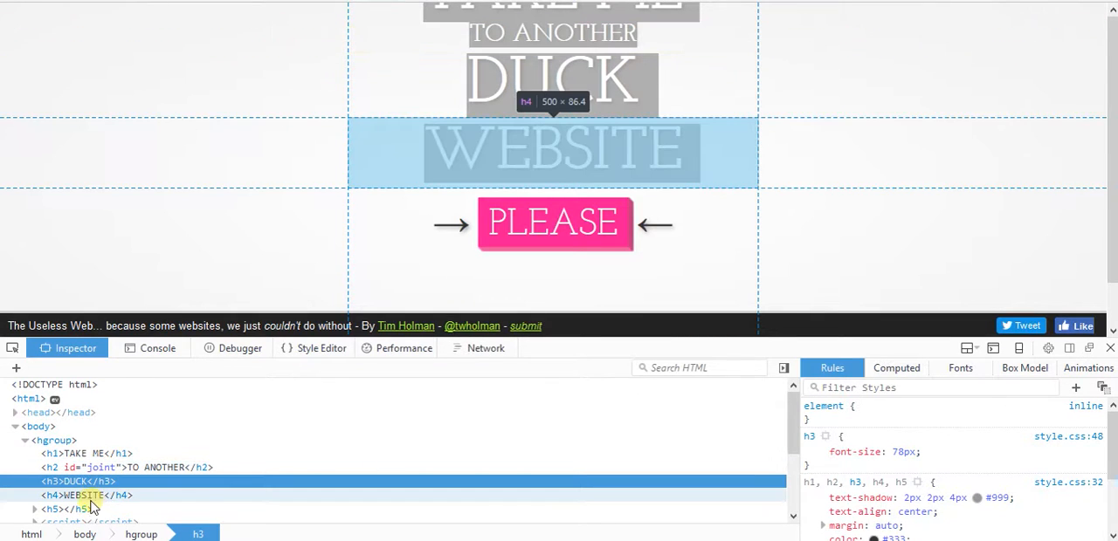
left_click(87, 496)
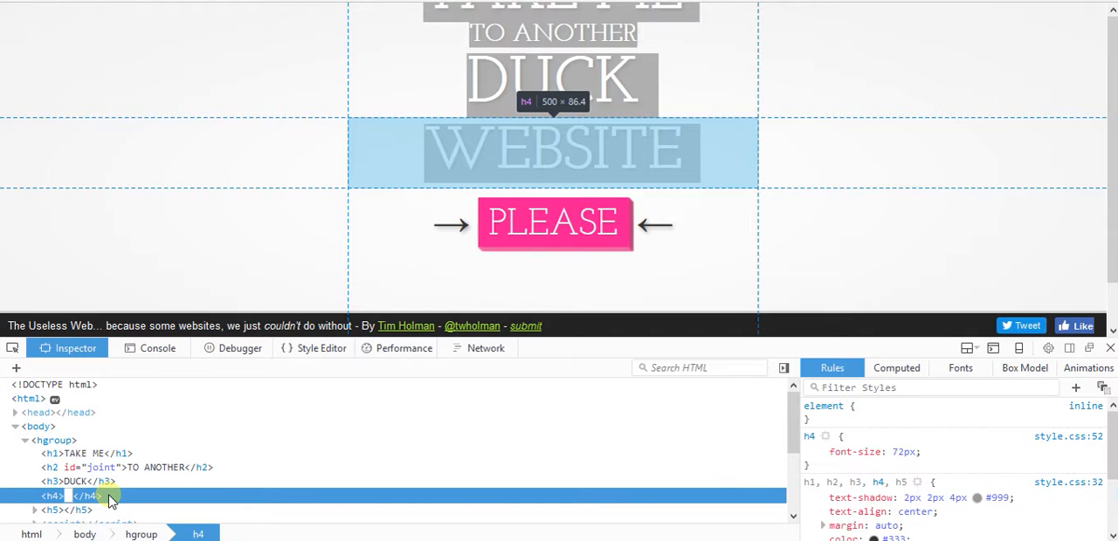
type("ufhdsufhSBIOF")
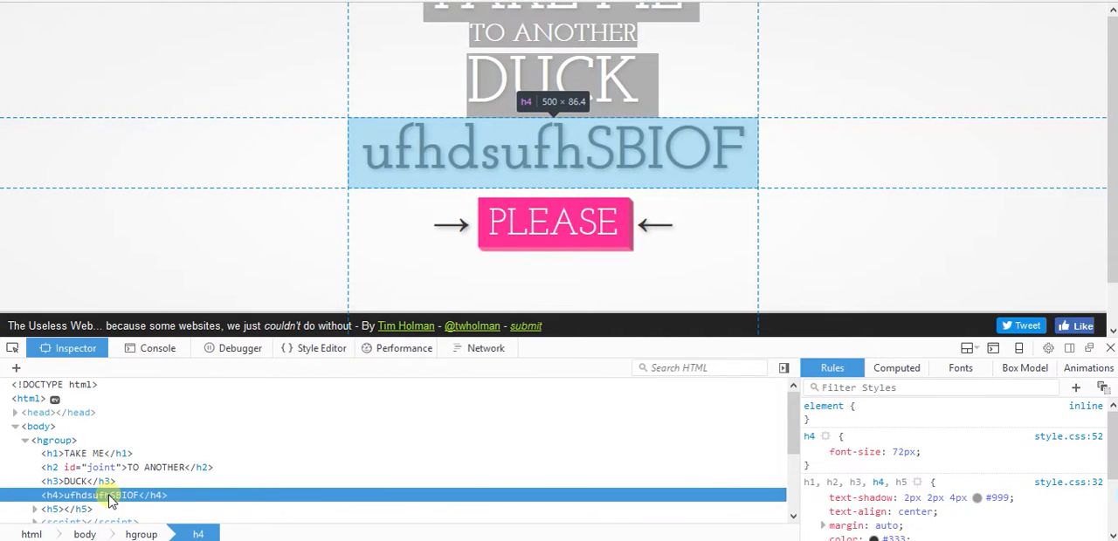
mouse_move(536, 178)
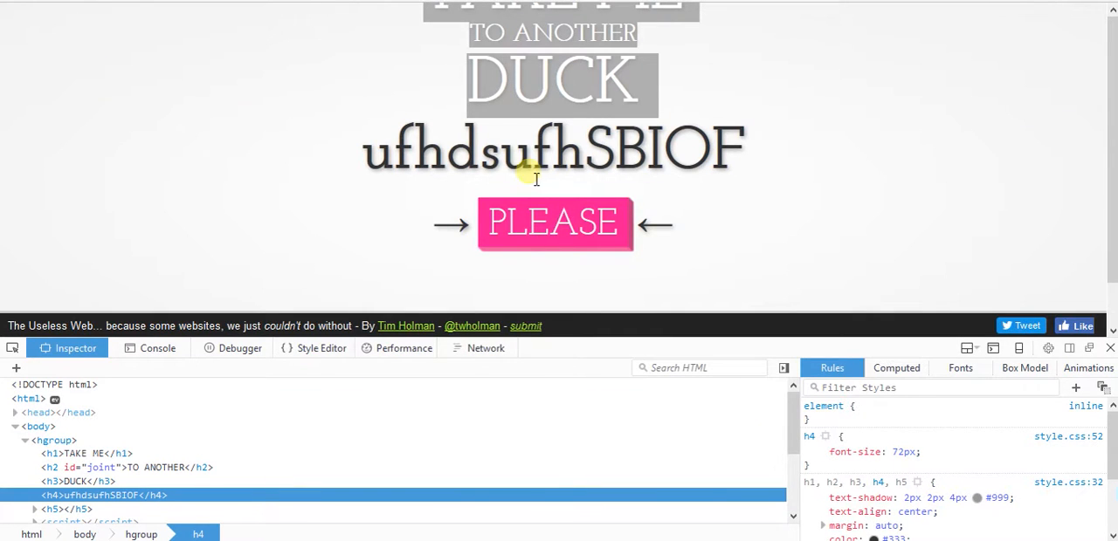
mouse_move(411, 115)
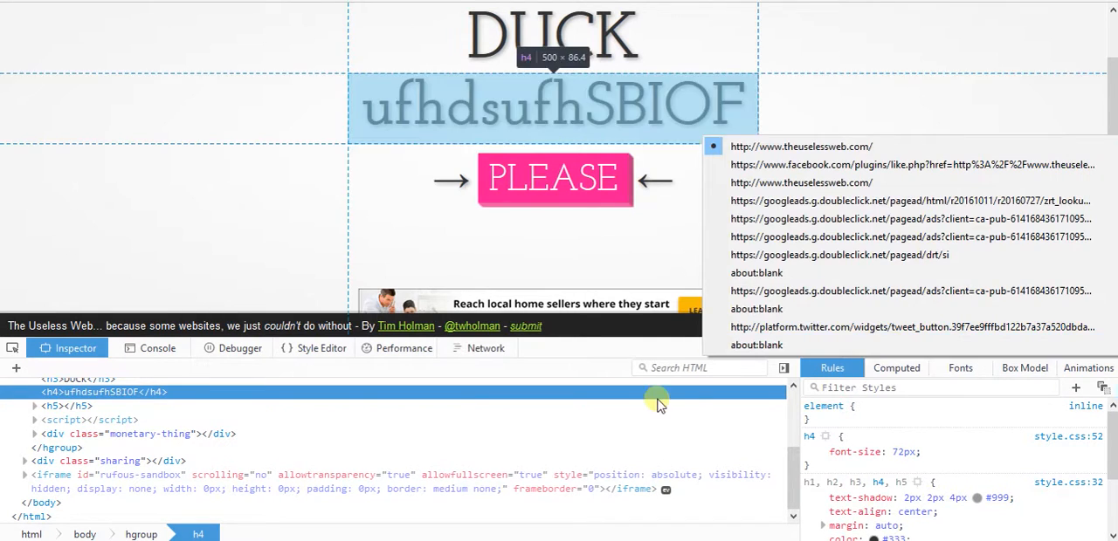
- Dismiss the frame picker and show the split console beneath the Inspector
left_click(61, 405)
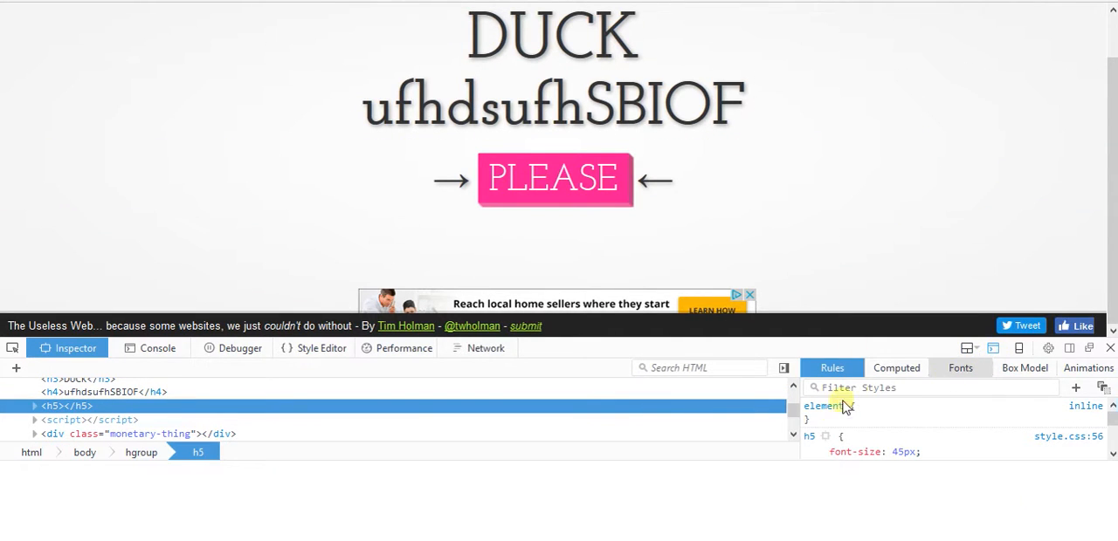
left_click(1048, 347)
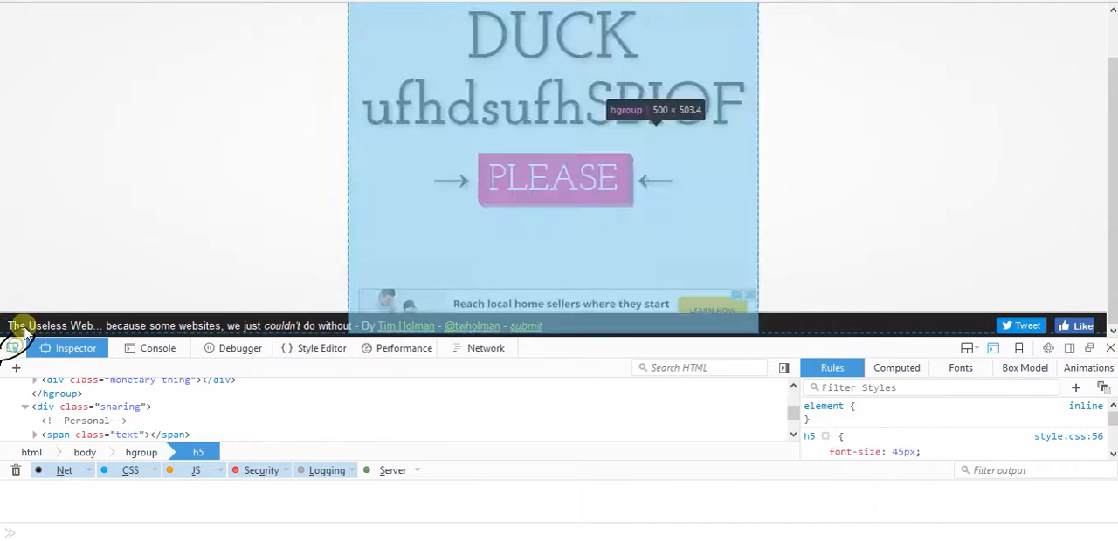
mouse_move(17, 398)
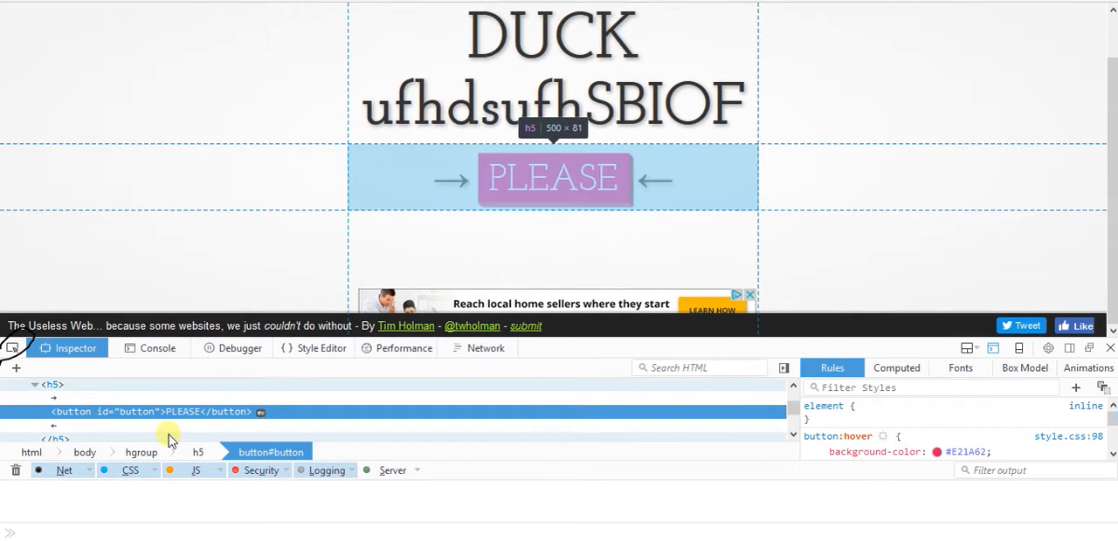
mouse_move(183, 412)
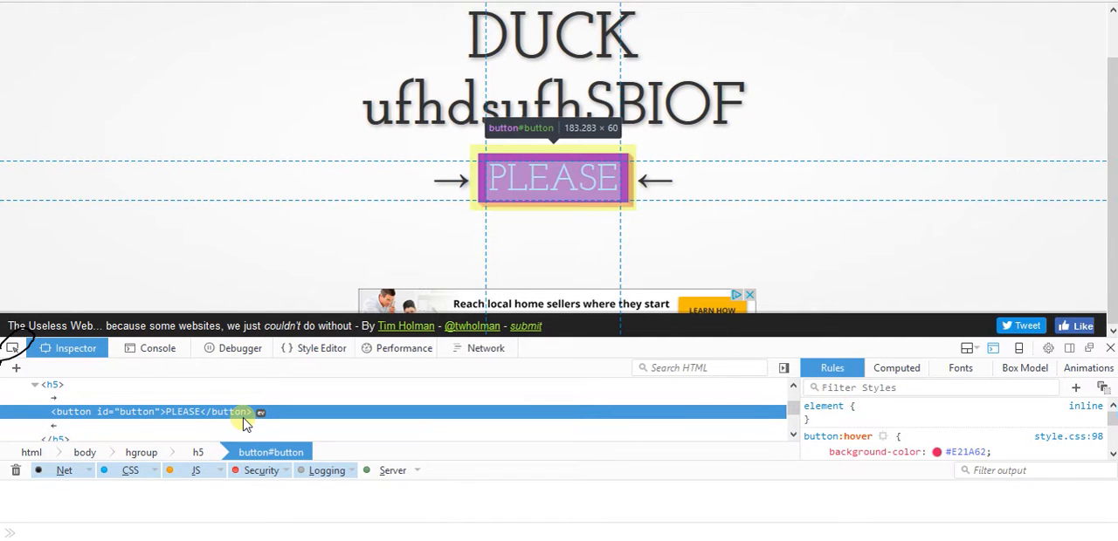
mouse_move(157, 413)
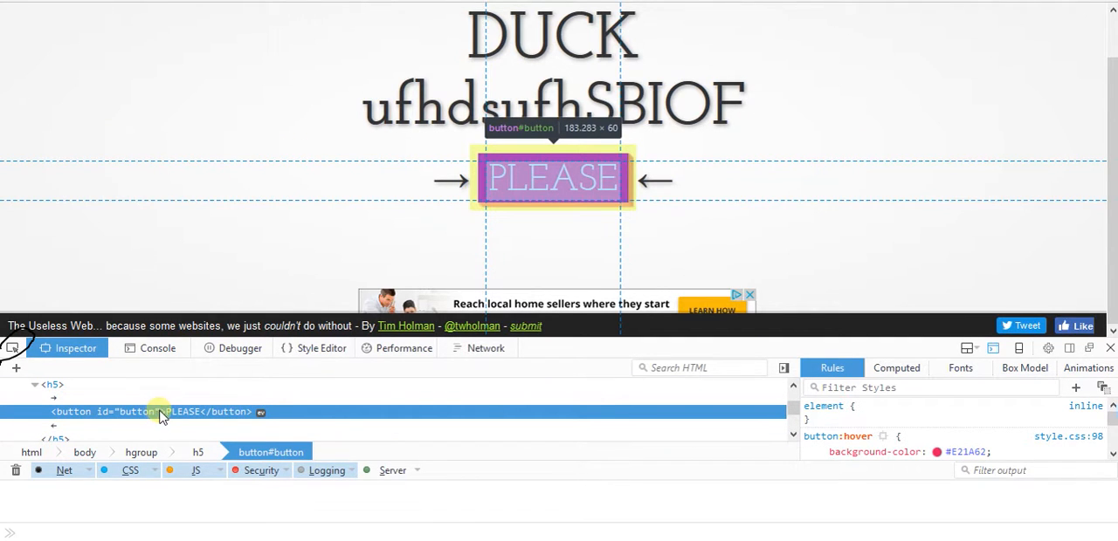
mouse_move(243, 423)
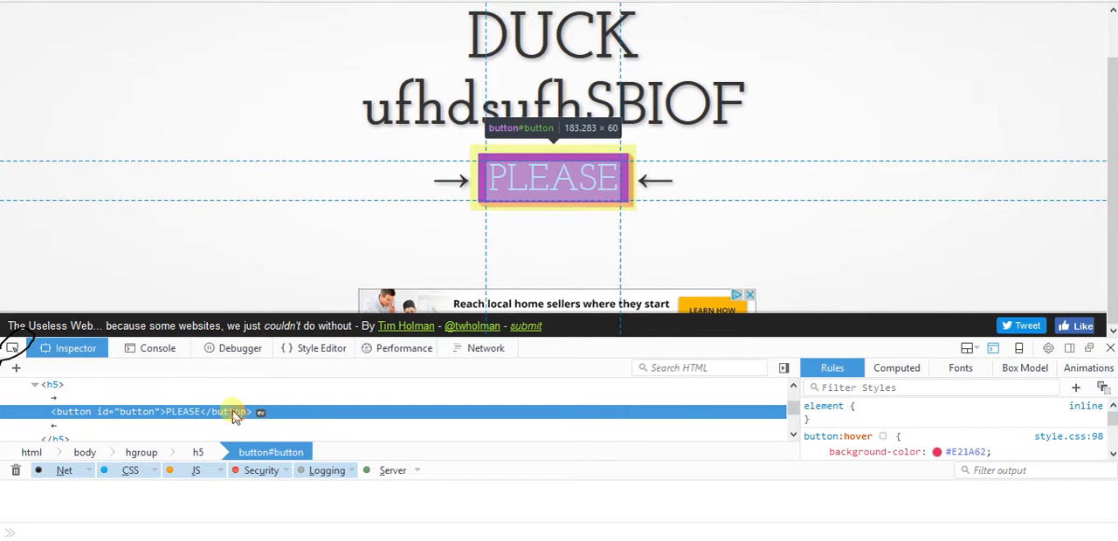
mouse_move(192, 417)
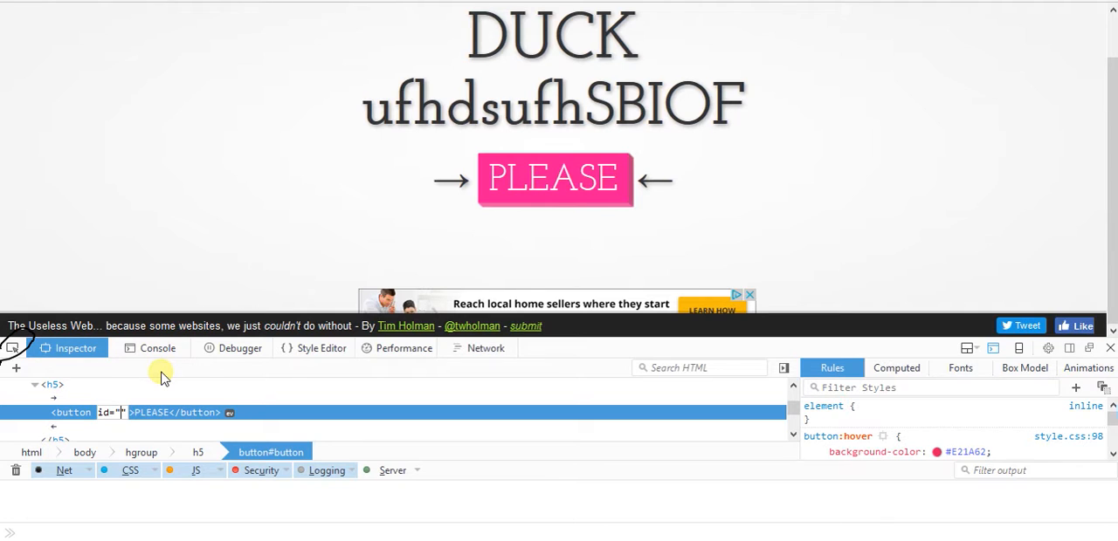
- Rename the PLEASE button's id attribute from button to PALTE
type("PALTE")
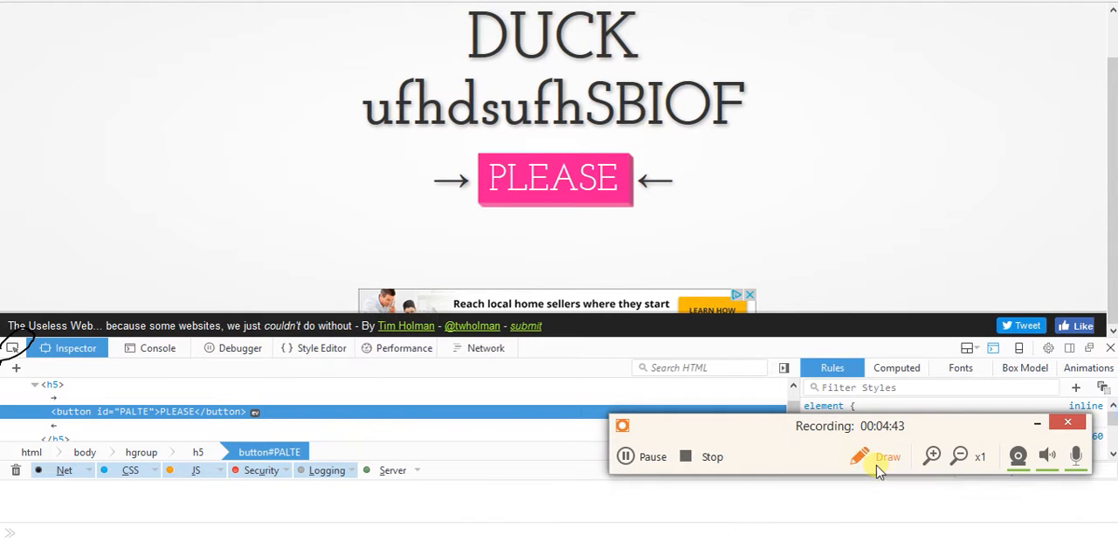
left_click(887, 458)
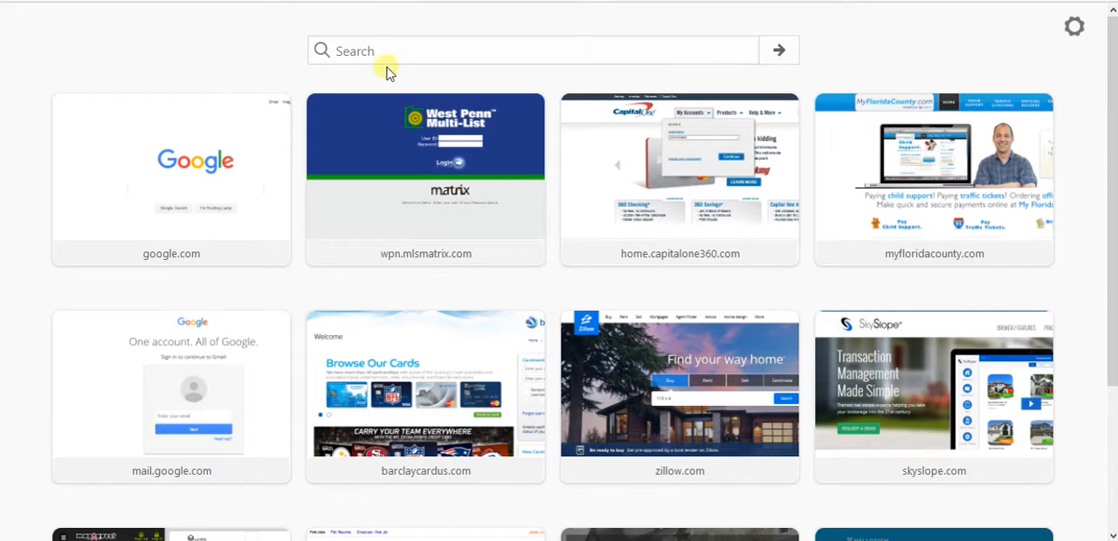
mouse_move(236, 43)
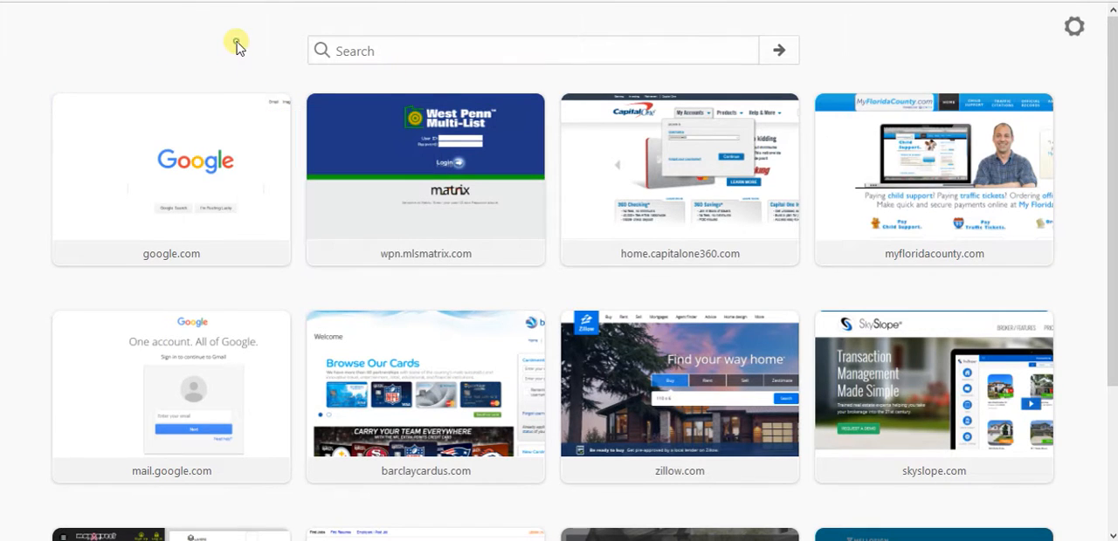
- Inspect the new tab page and select its search container element
right_click(238, 43)
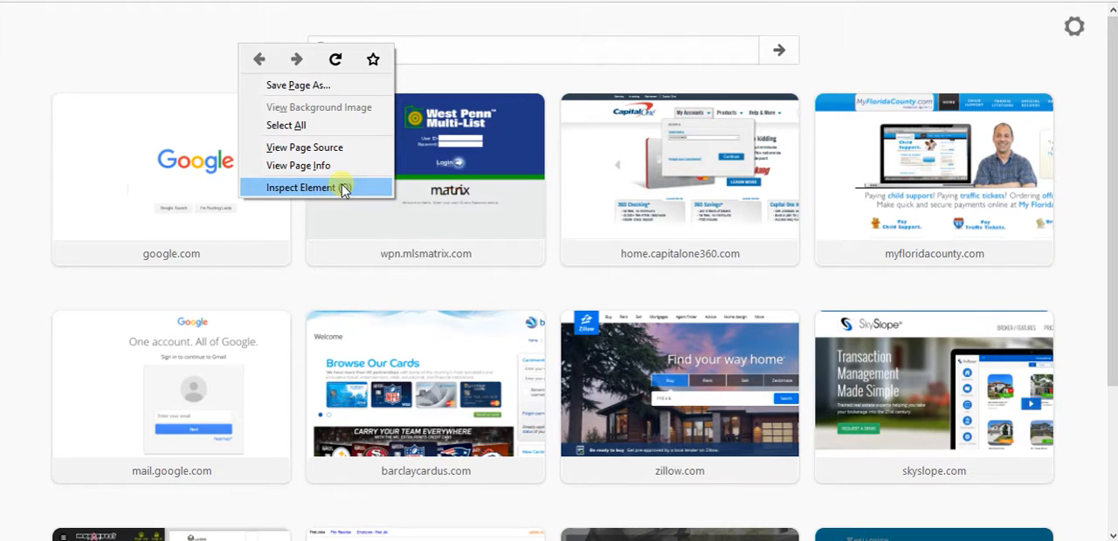
left_click(301, 188)
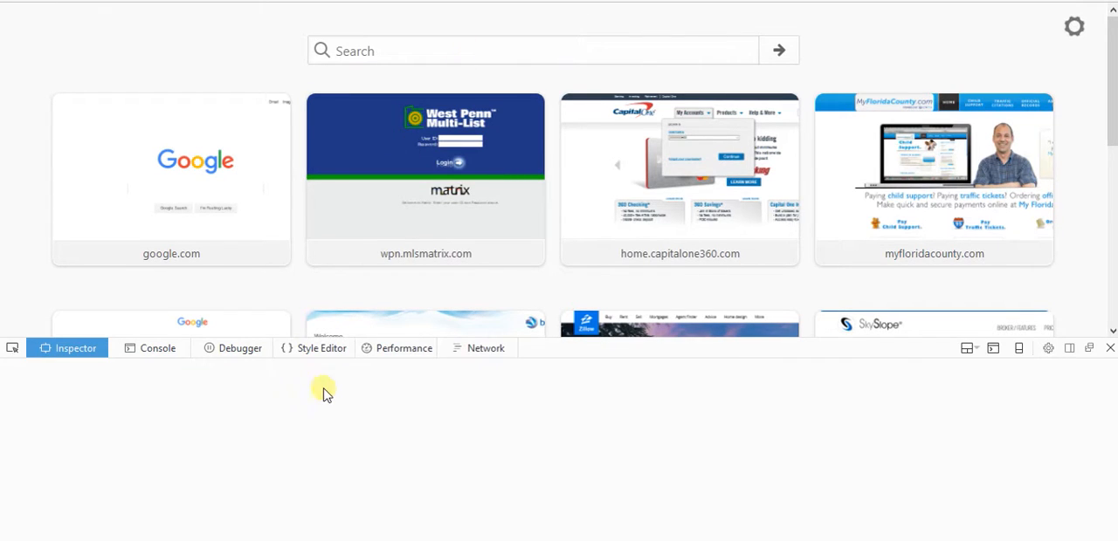
left_click(75, 348)
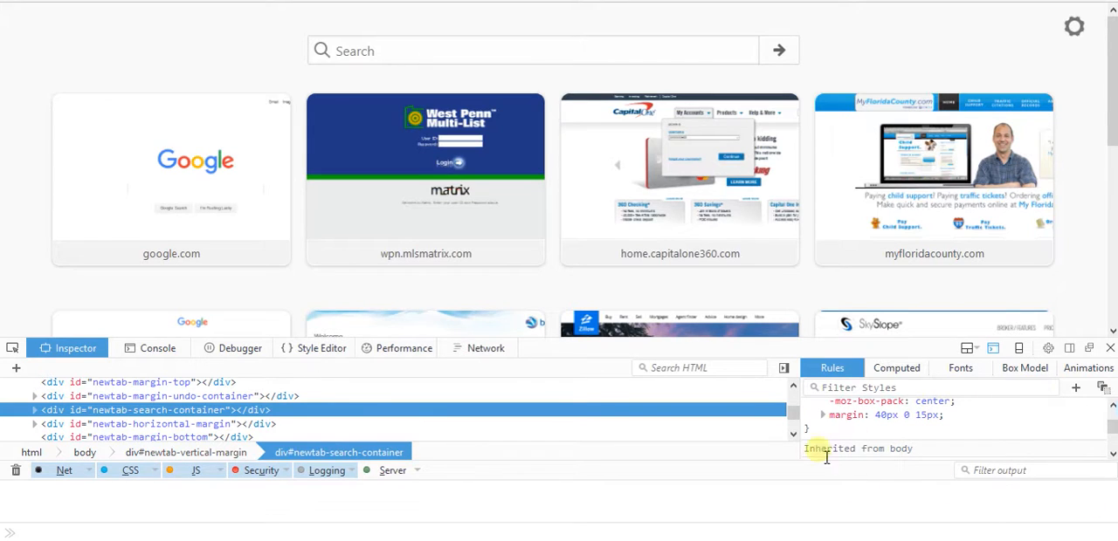
mouse_move(1023, 367)
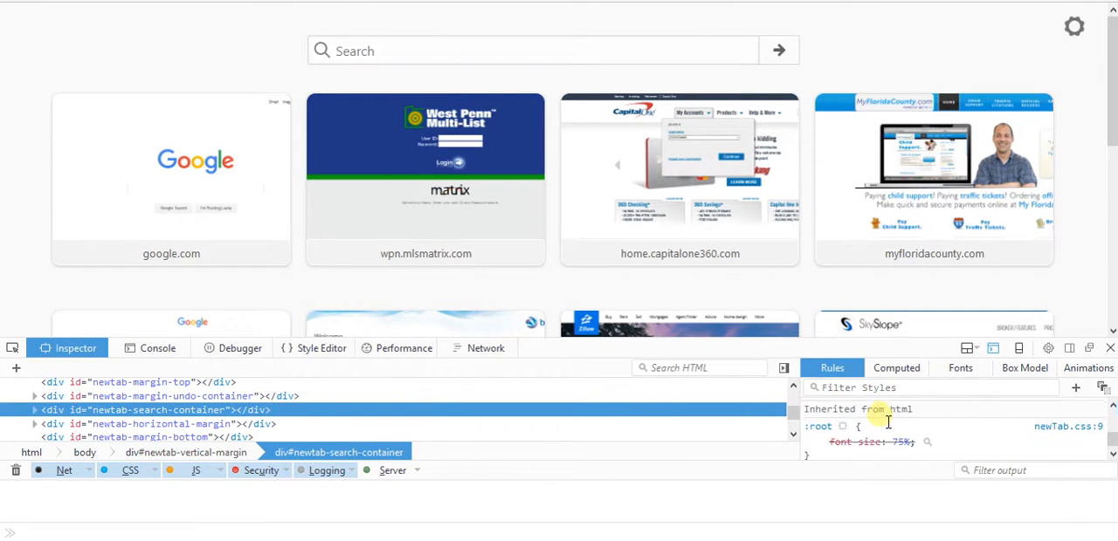
- Show the search container's Computed styles, then its Fonts list (Tahoma system font)
left_click(896, 367)
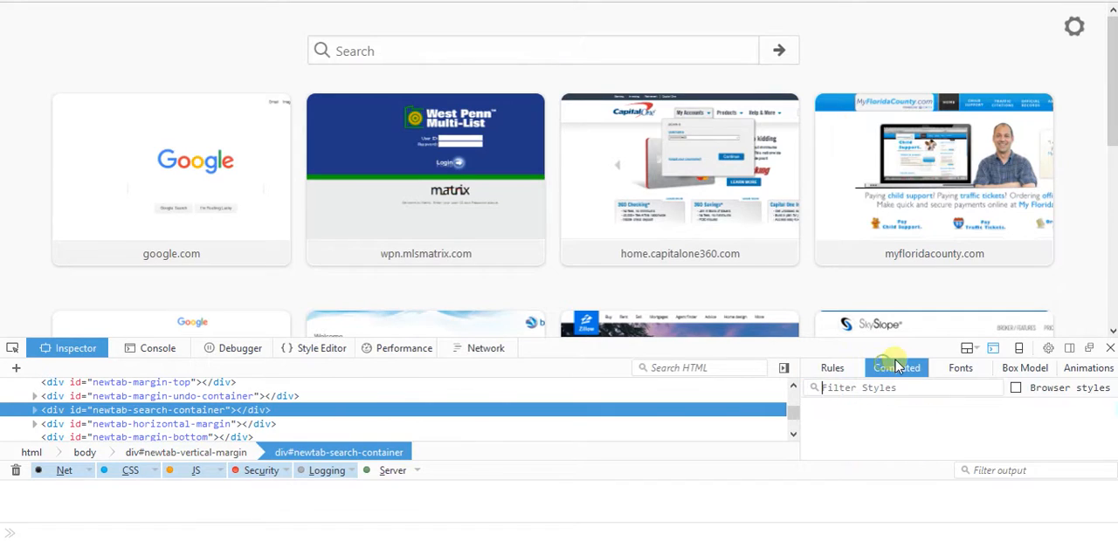
left_click(961, 367)
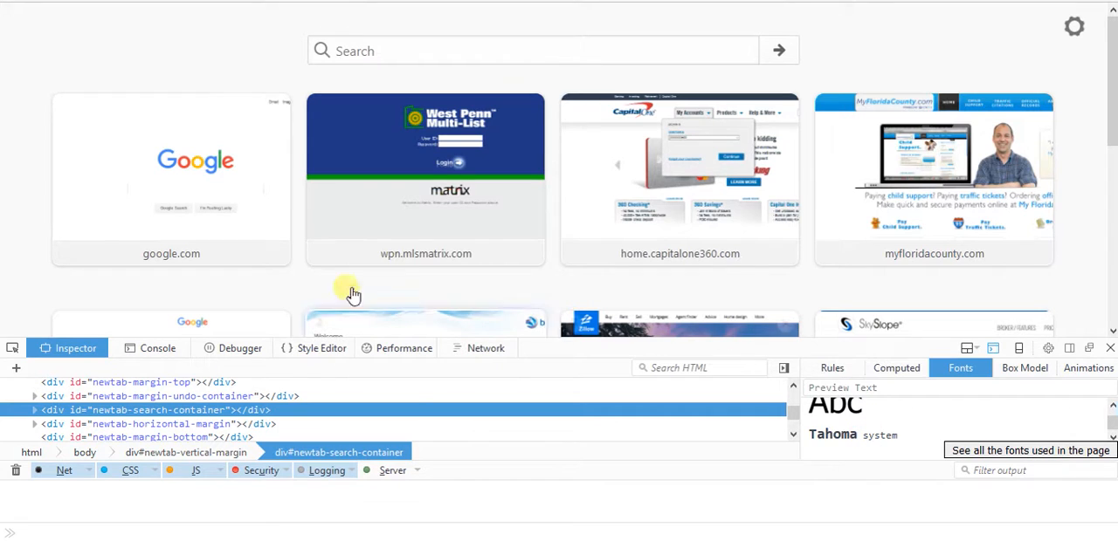
mouse_move(49, 171)
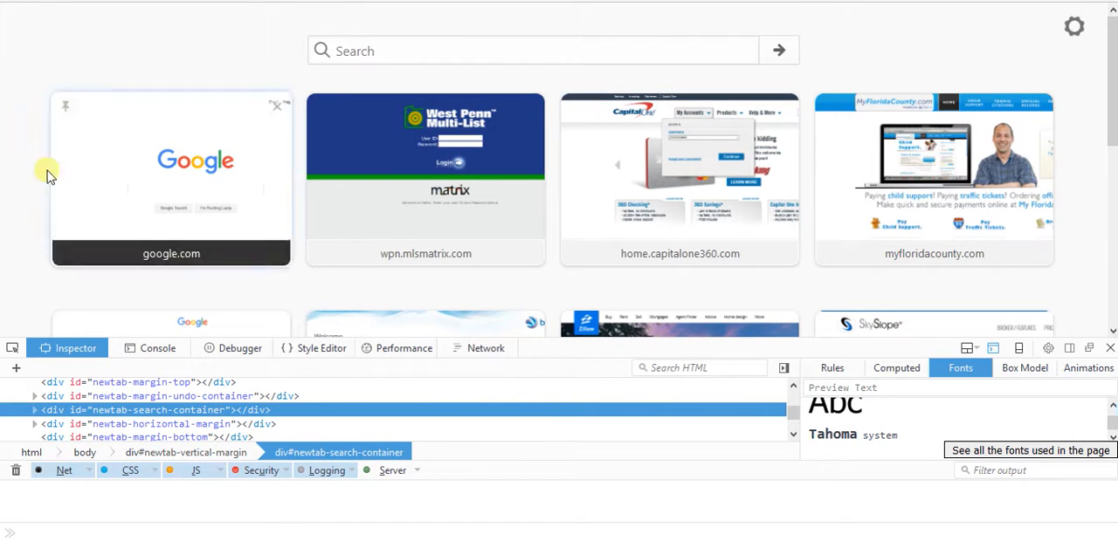
mouse_move(1026, 366)
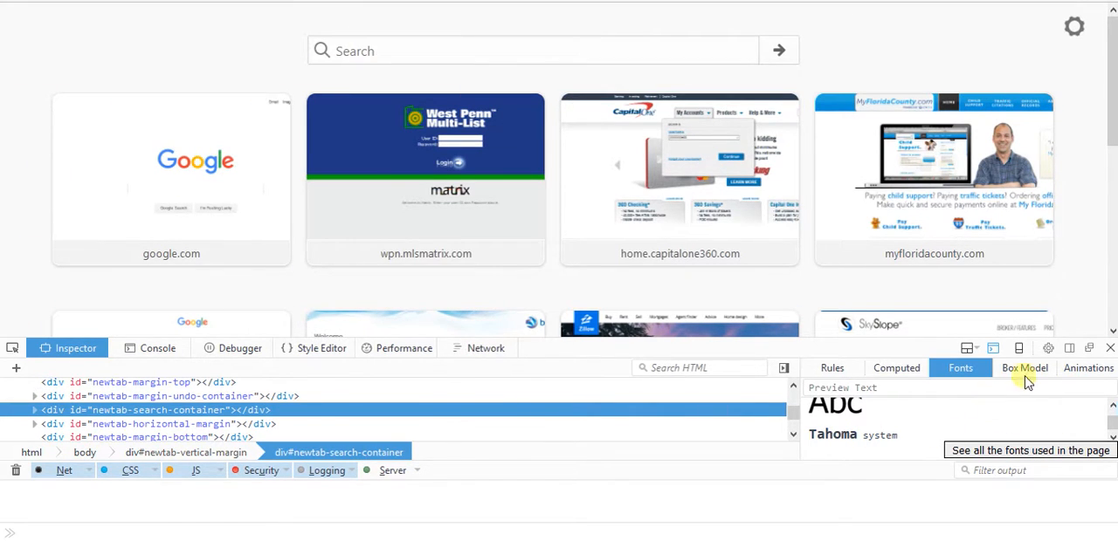
- View the search container's box model (1349 × 36) and then its animations panel
left_click(1024, 367)
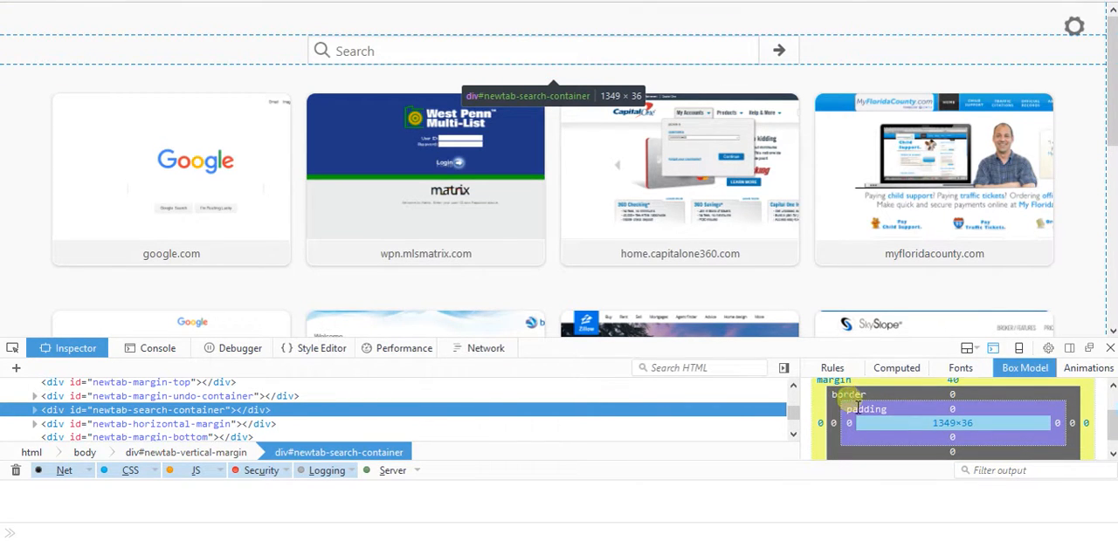
mouse_move(1074, 392)
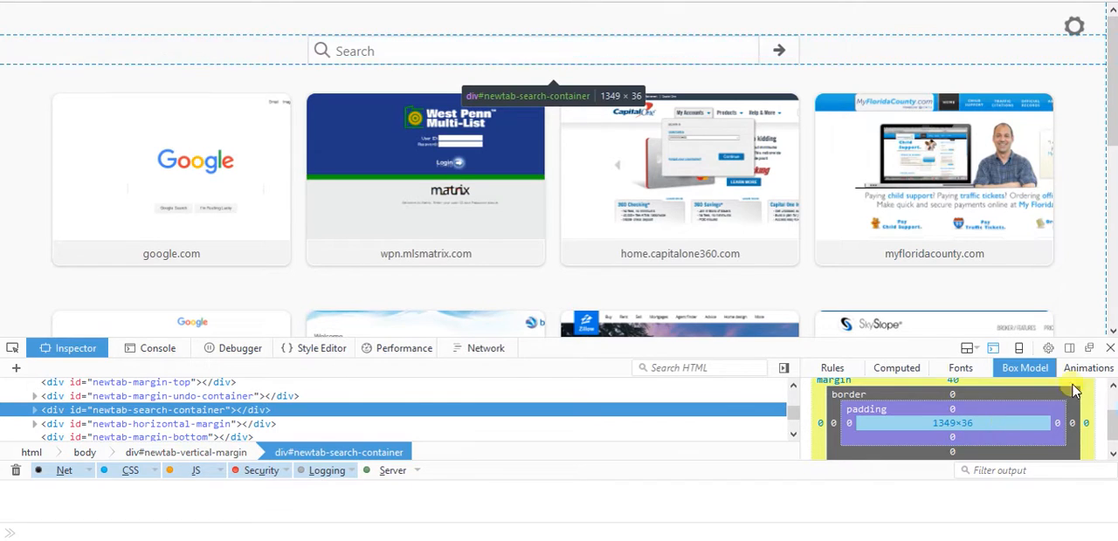
left_click(1086, 367)
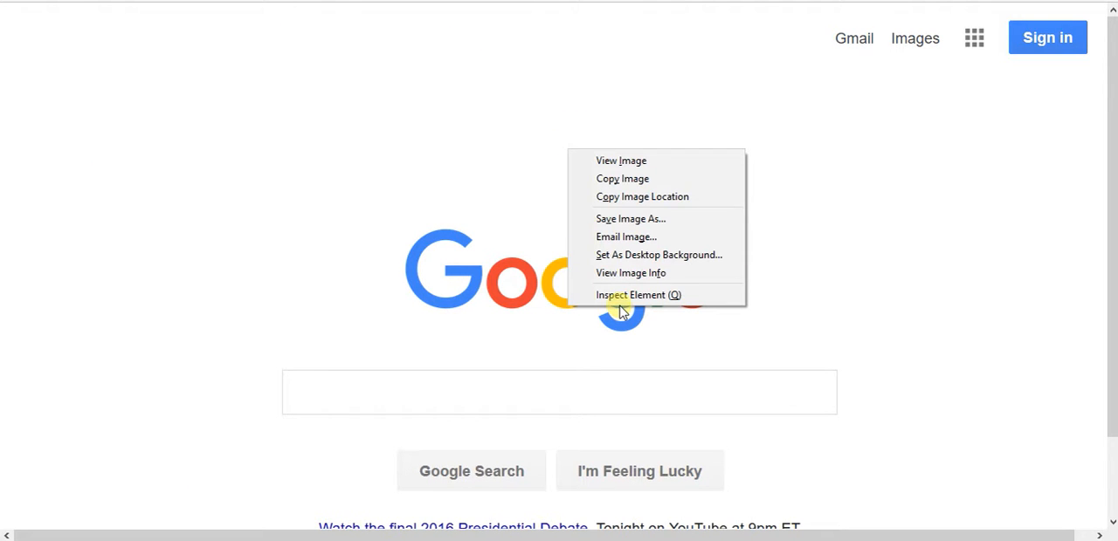
- Inspect the Google logo image element so its markup shows inside its container
left_click(639, 293)
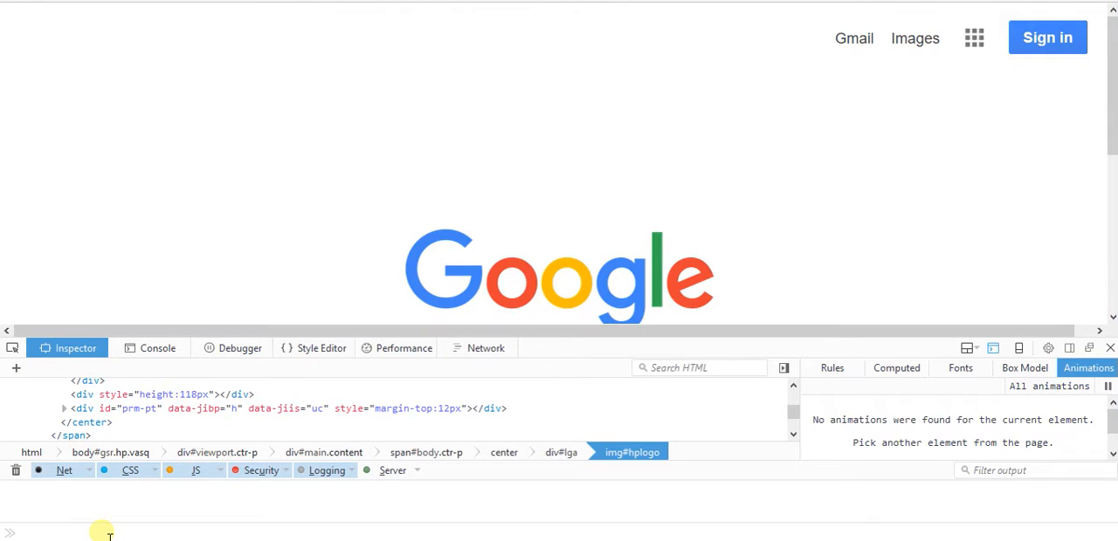
type("BHGVGKGI")
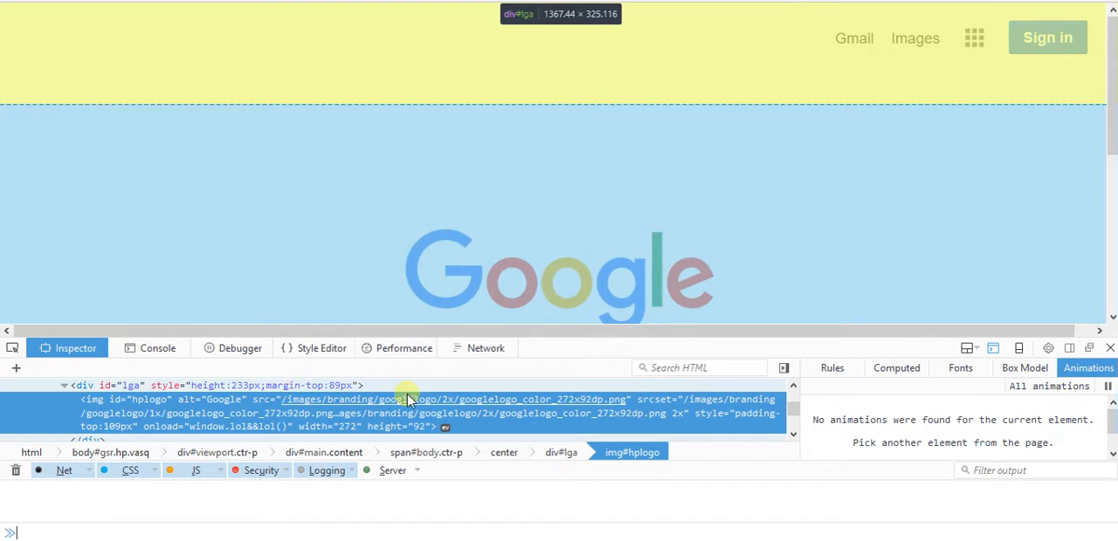
mouse_move(486, 412)
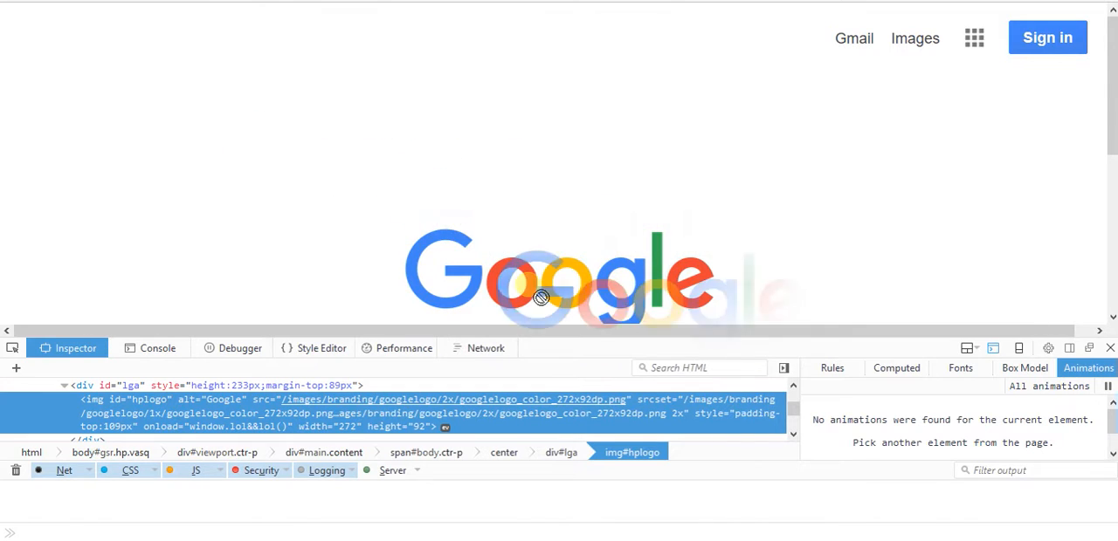
mouse_move(731, 349)
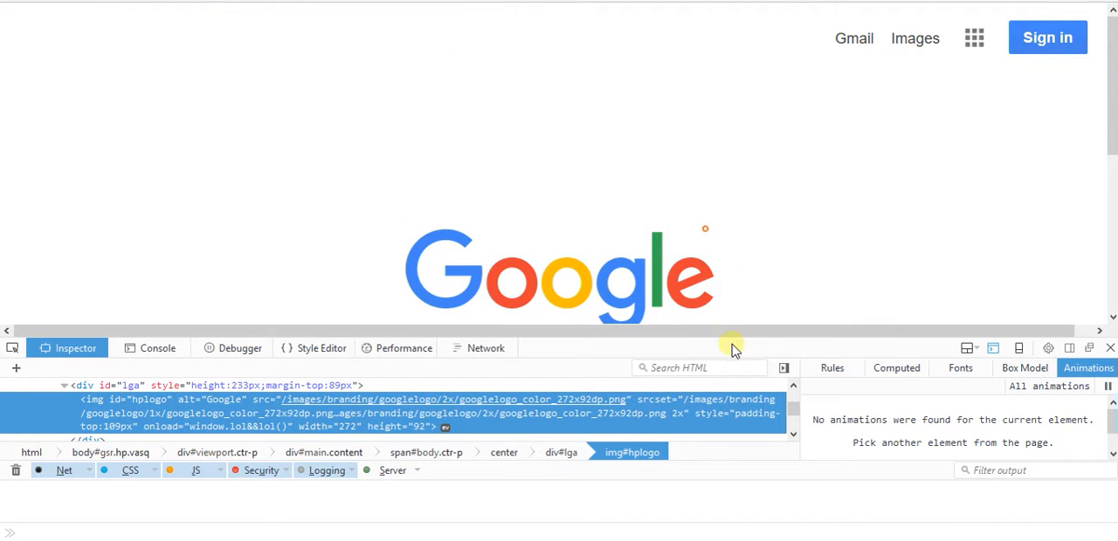
mouse_move(807, 350)
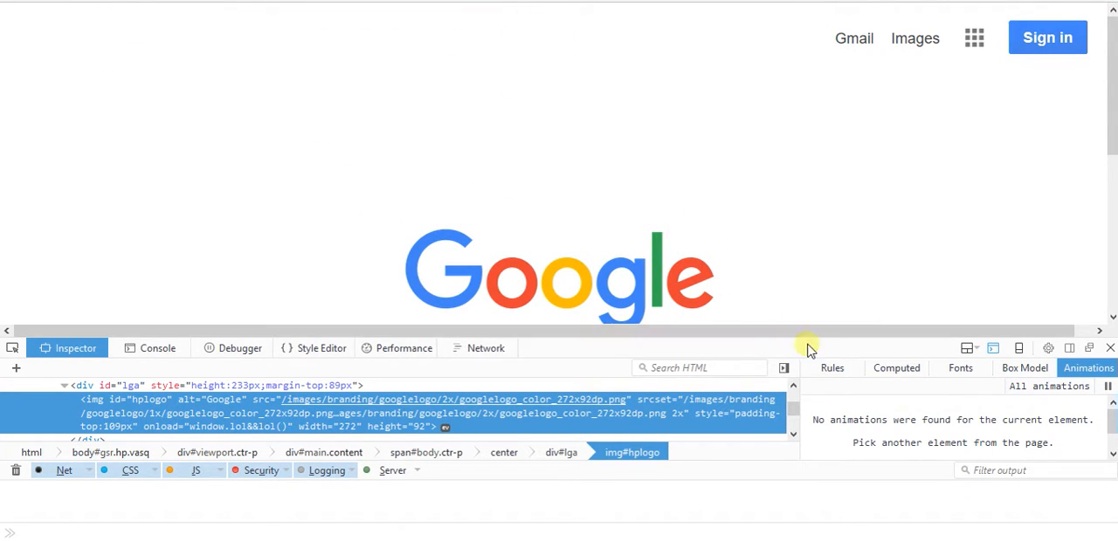
left_click(992, 349)
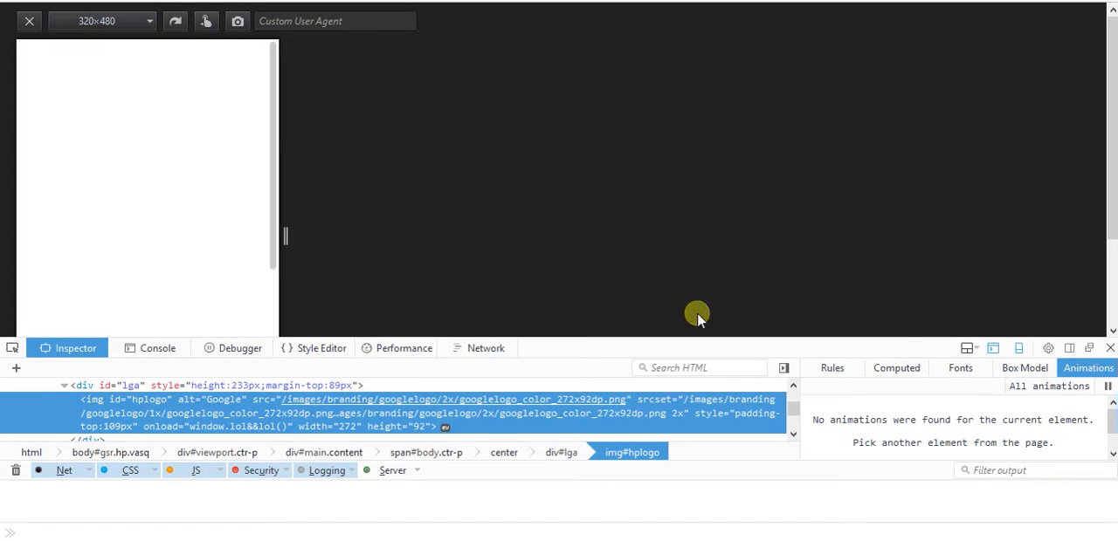
mouse_move(228, 119)
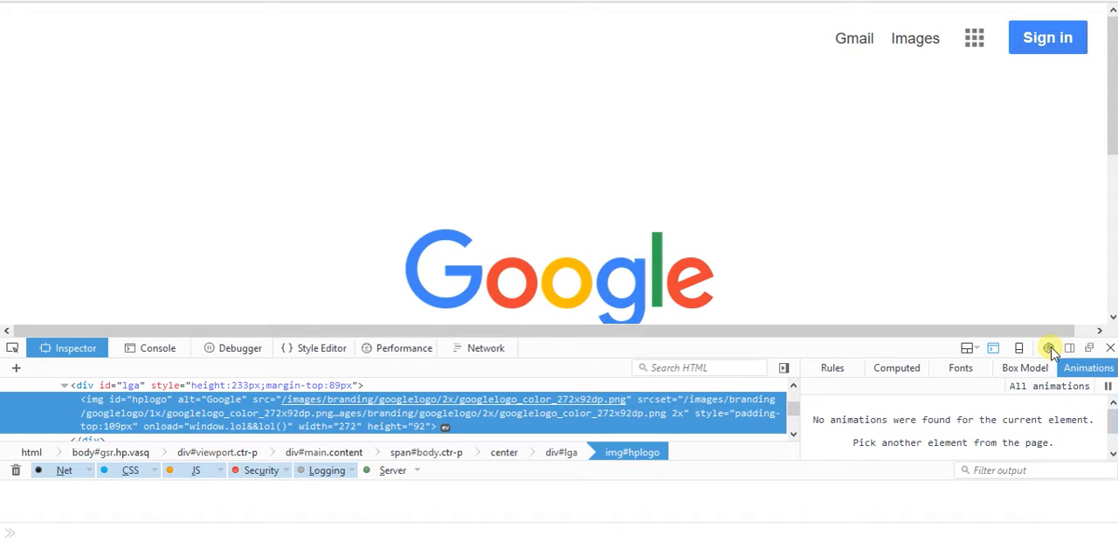
- In Toolbox Options try the Firebug theme, then settle on the Dark theme
left_click(1048, 348)
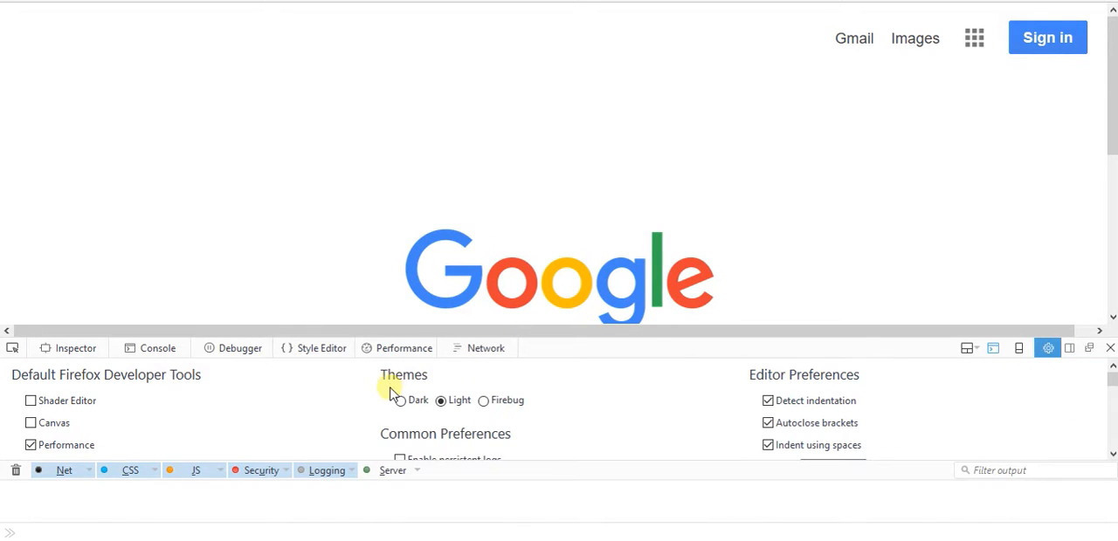
left_click(405, 400)
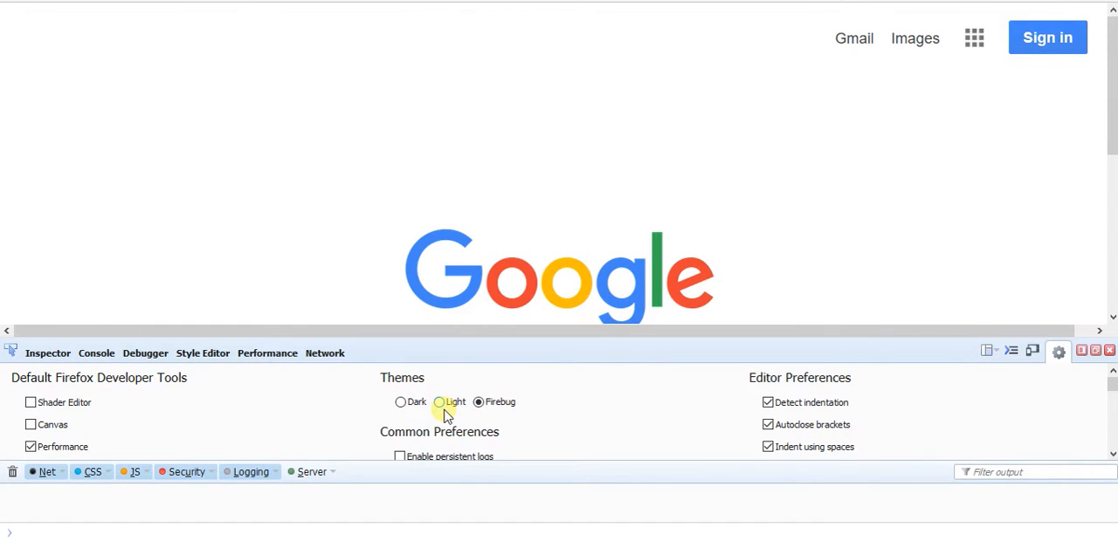
left_click(440, 402)
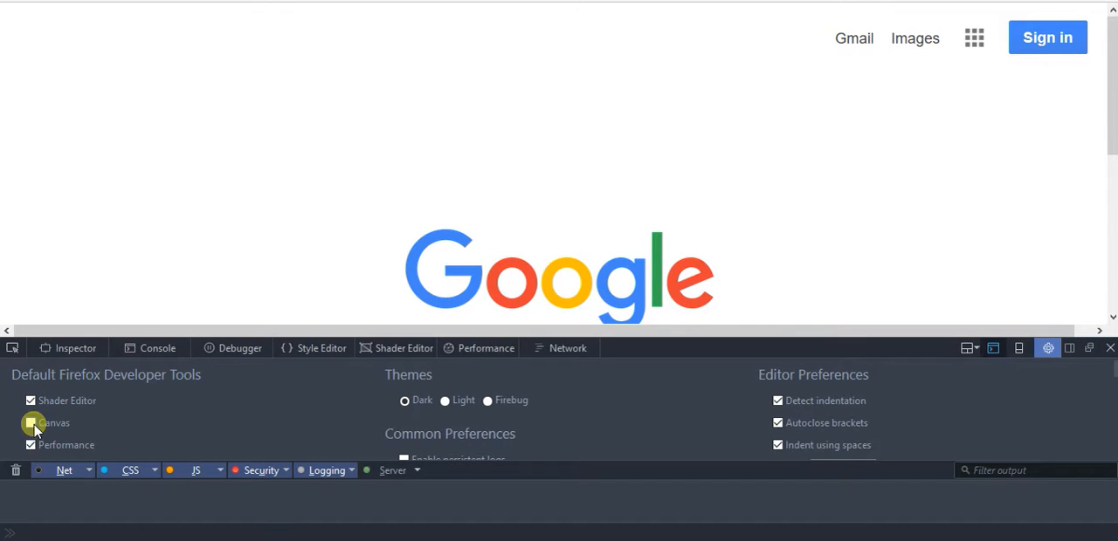
- Reload Google in the Shader Editor, glance at Style Editor, and return to await a WebGL context
left_click(404, 348)
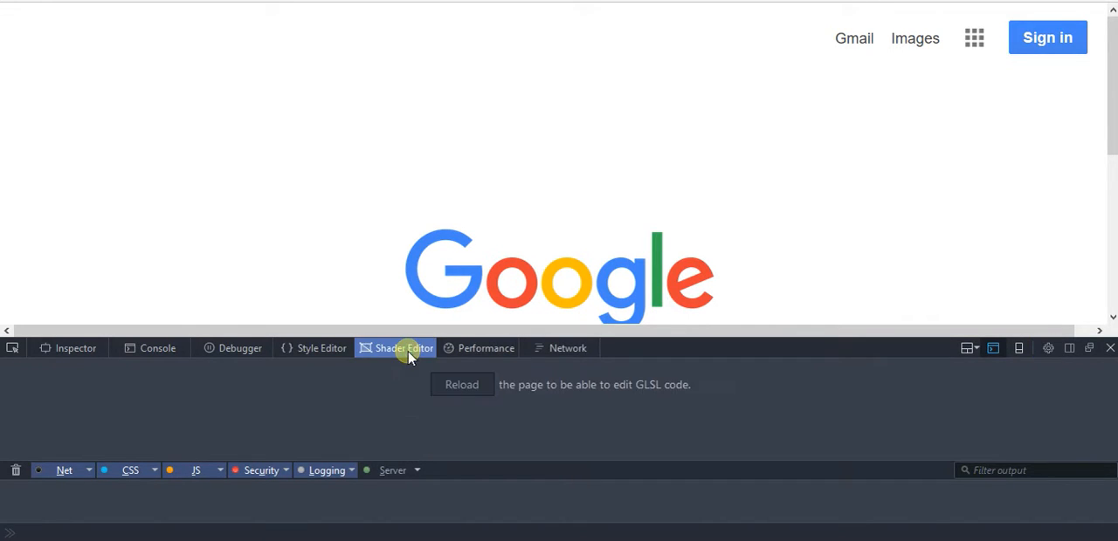
left_click(461, 384)
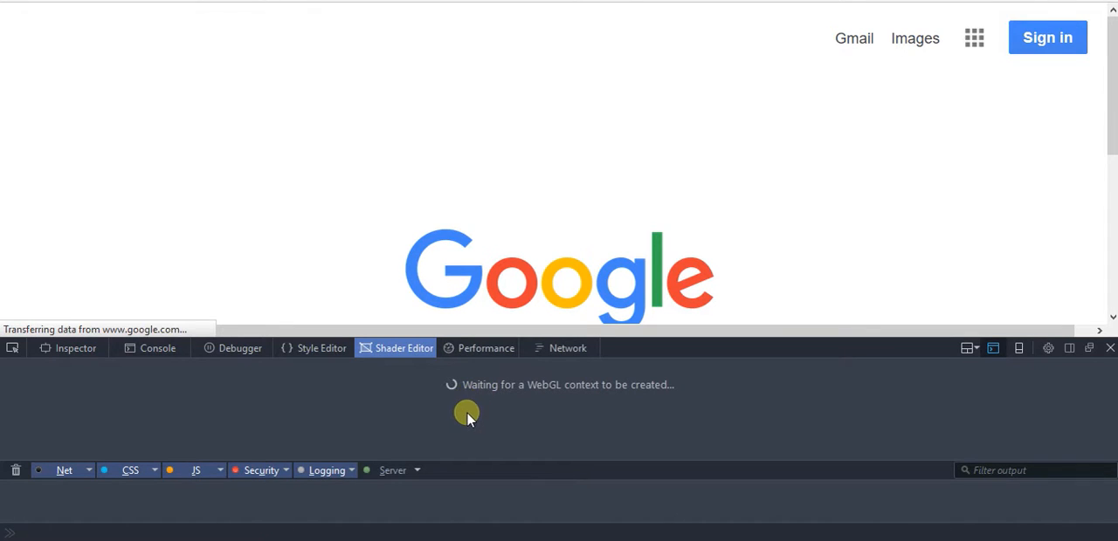
mouse_move(689, 402)
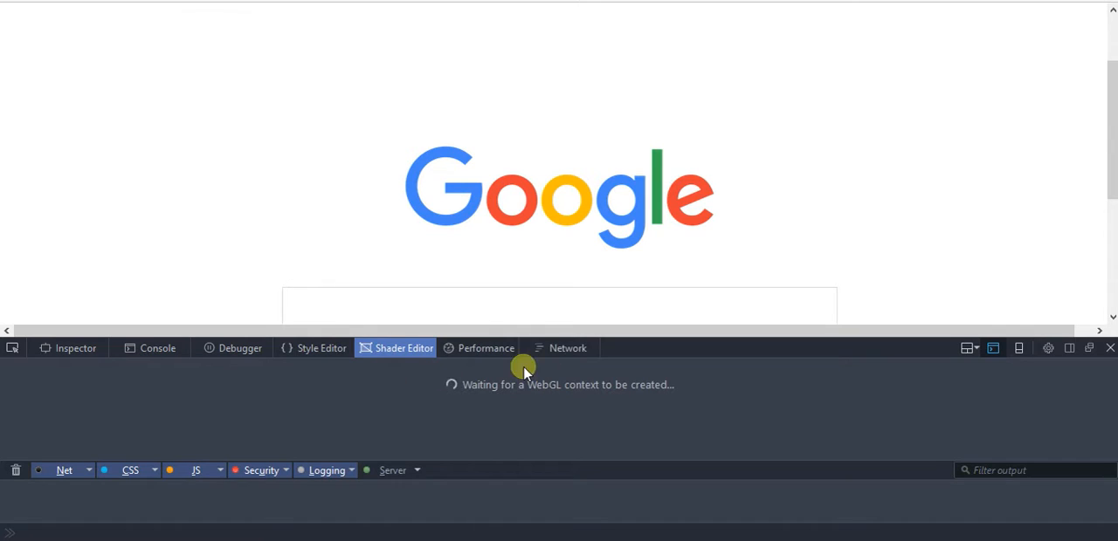
mouse_move(496, 384)
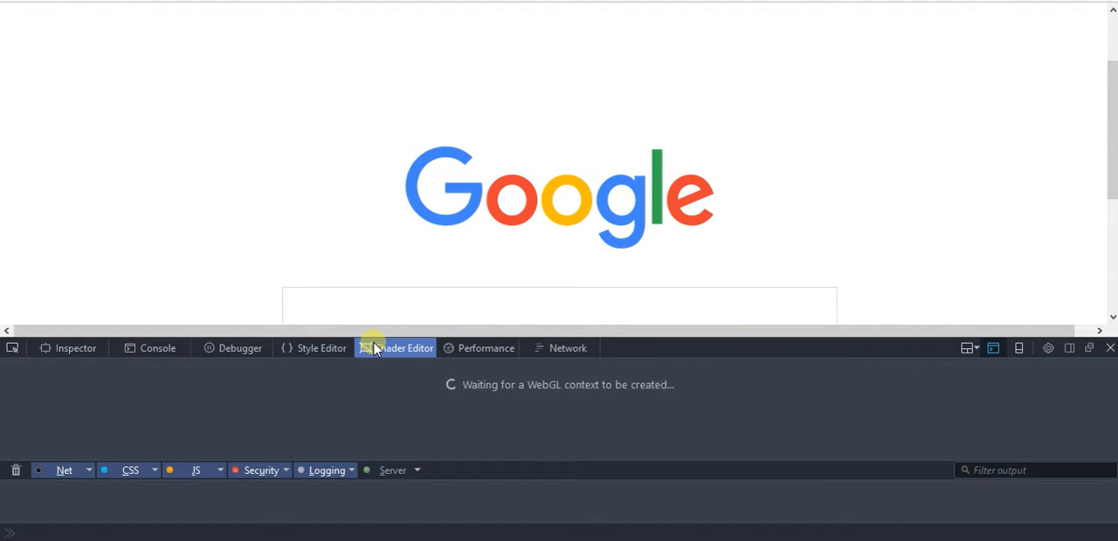
mouse_move(450, 369)
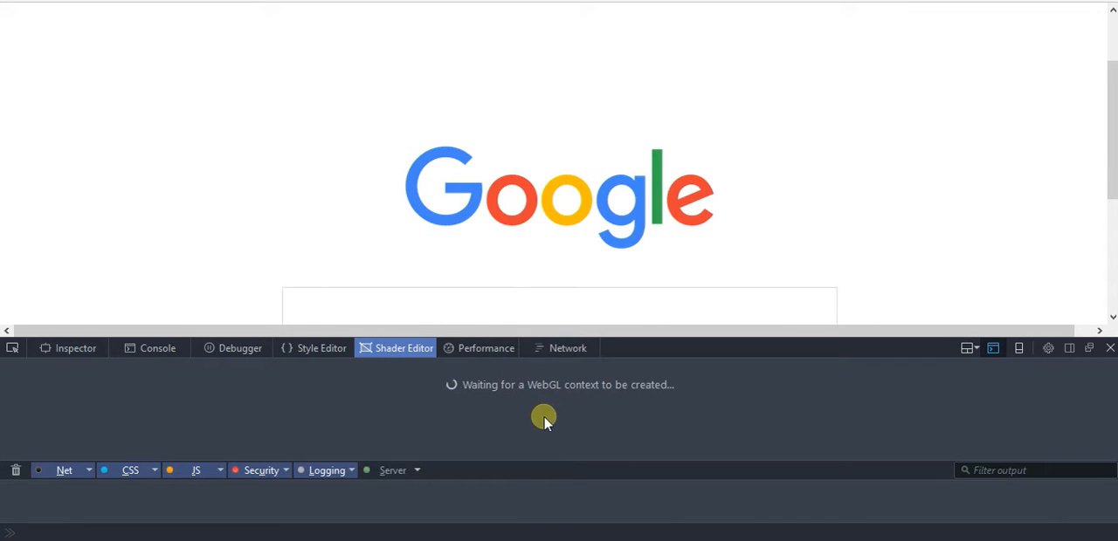
mouse_move(615, 388)
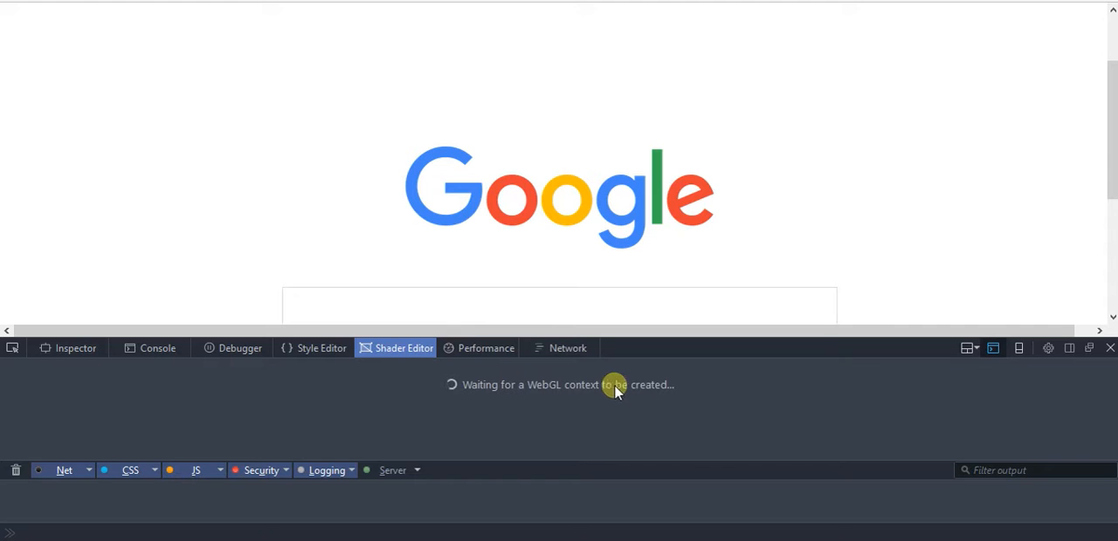
mouse_move(619, 387)
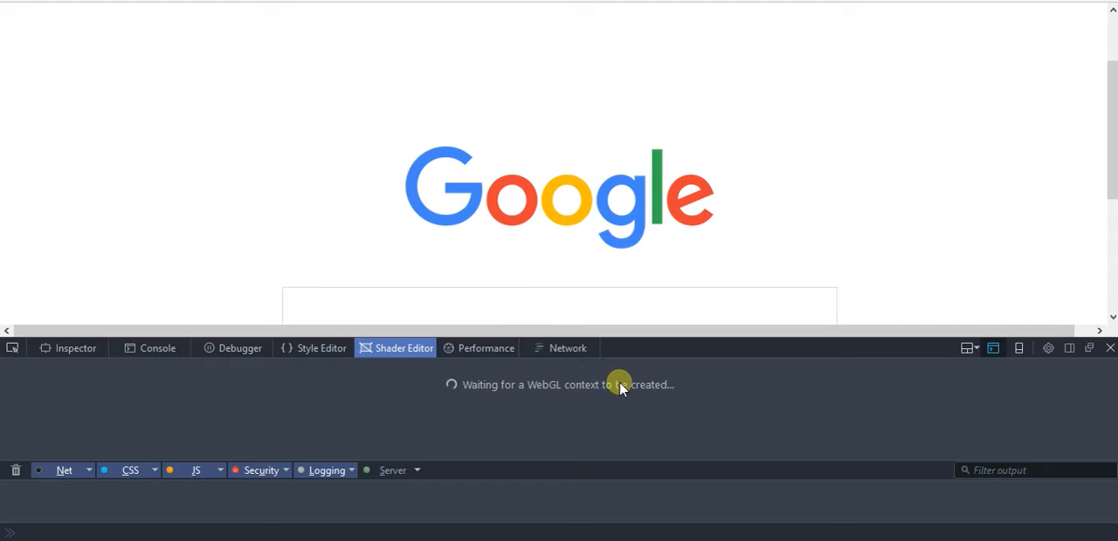
left_click(322, 348)
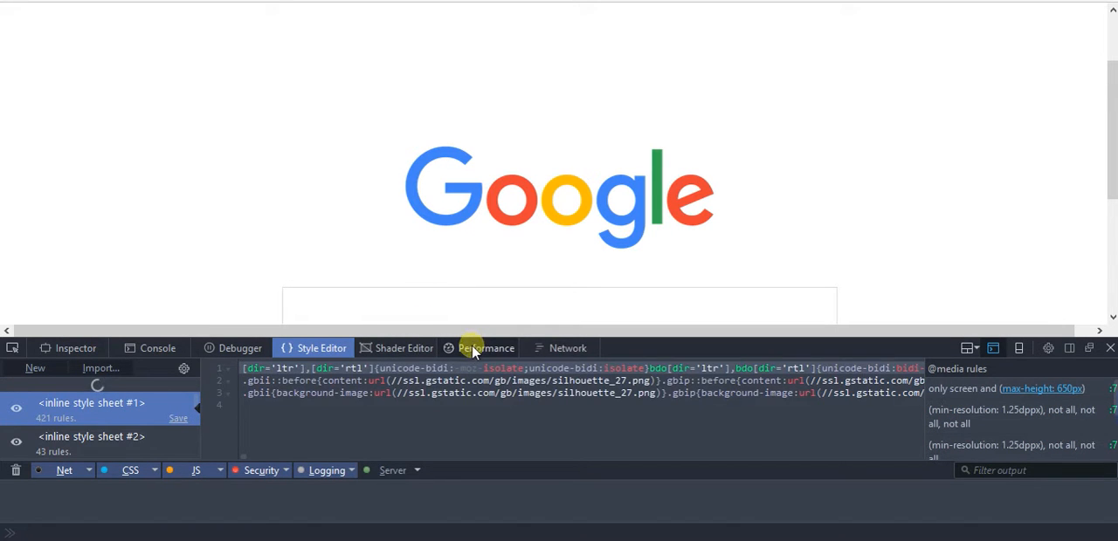
left_click(404, 347)
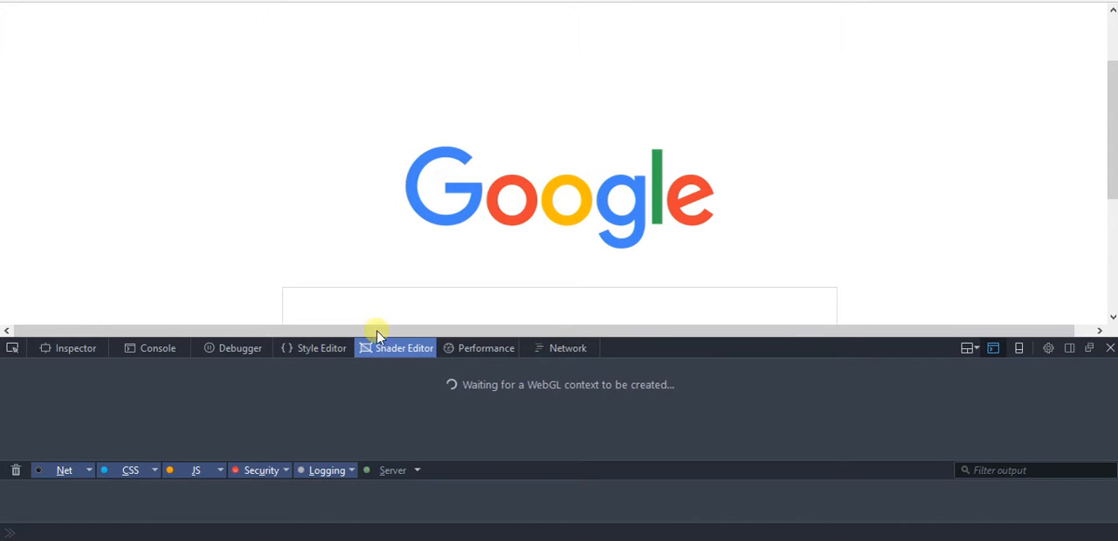
mouse_move(119, 358)
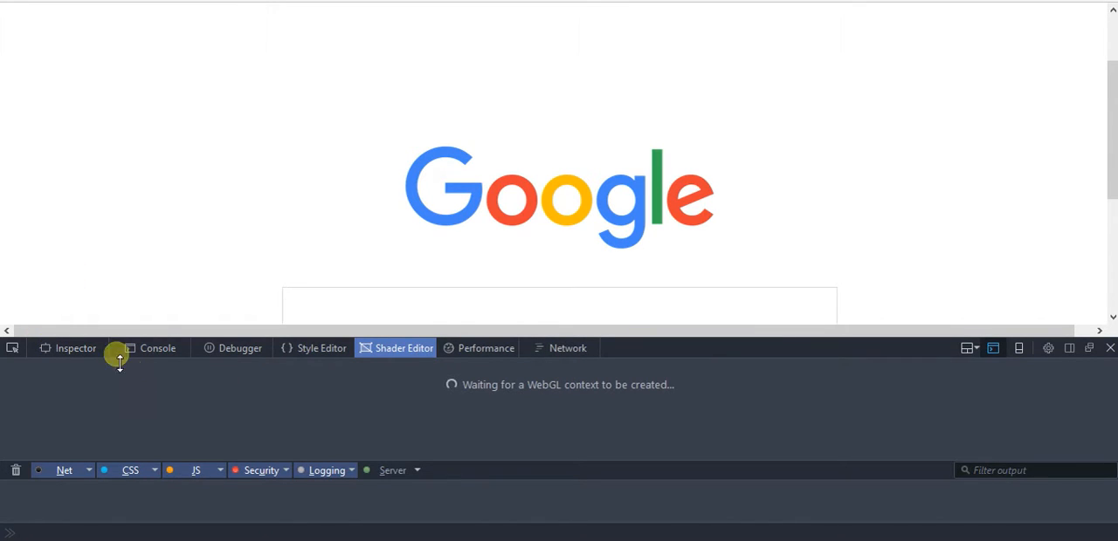
mouse_move(75, 347)
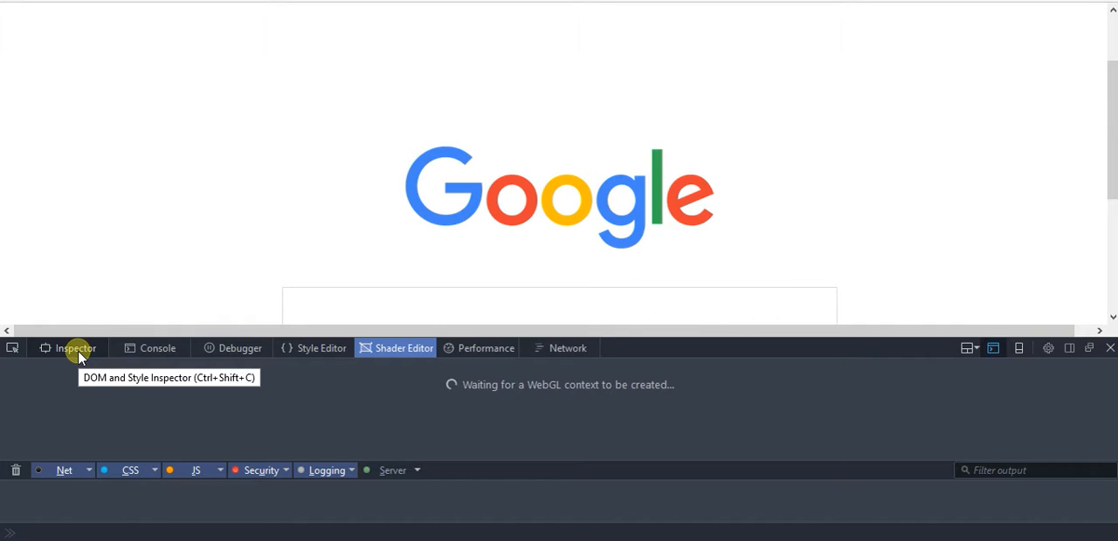
- Cycle through Inspector, Debugger and Style Editor, ending back on the Shader Editor
left_click(73, 348)
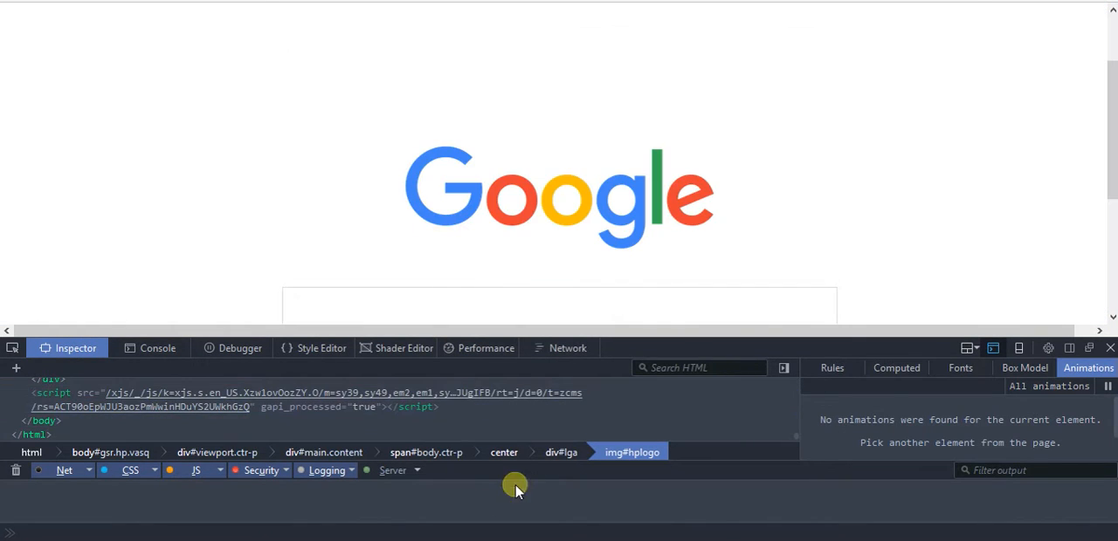
mouse_move(108, 452)
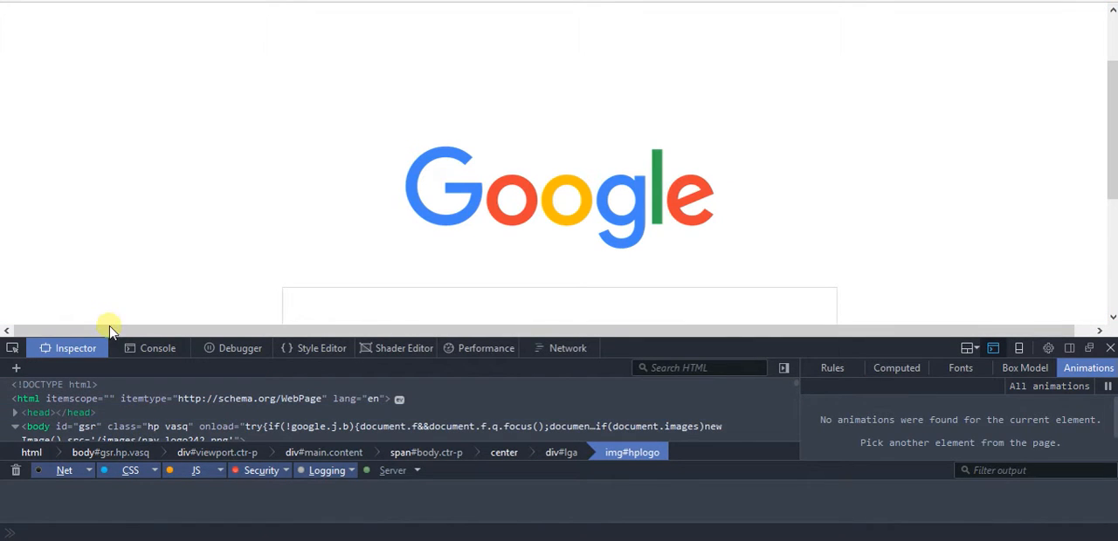
left_click(239, 347)
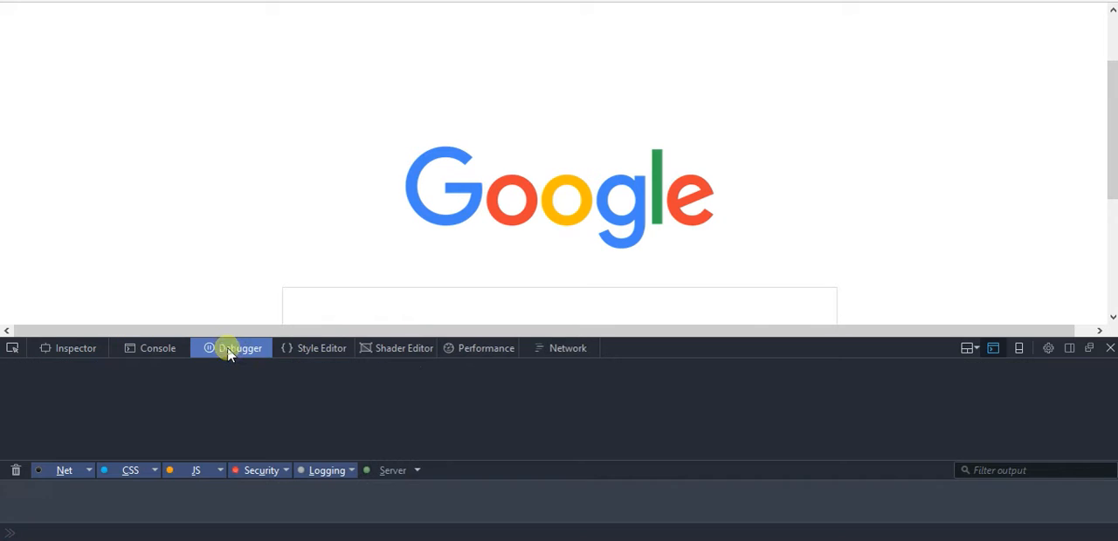
left_click(322, 348)
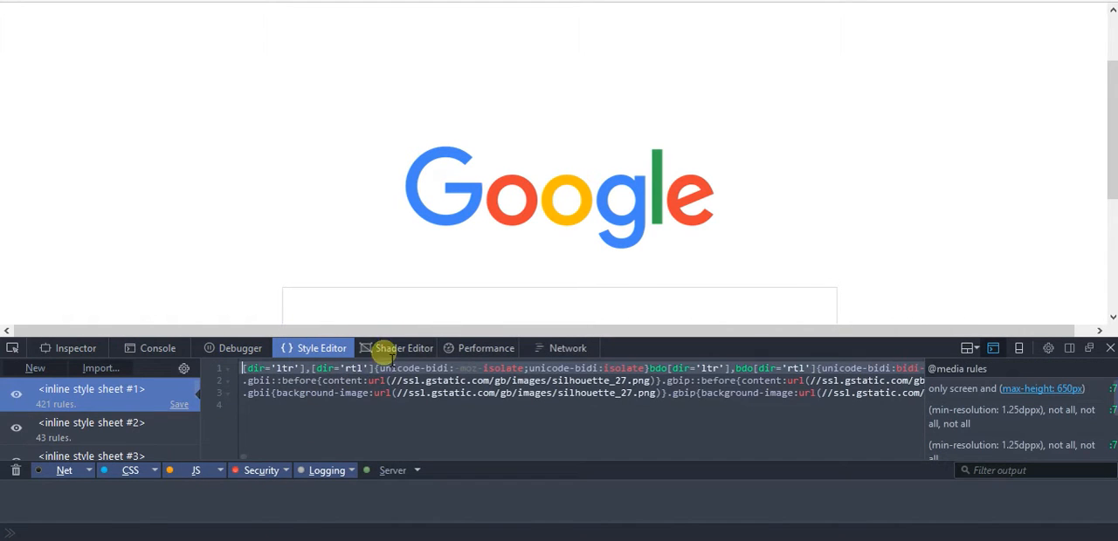
left_click(401, 350)
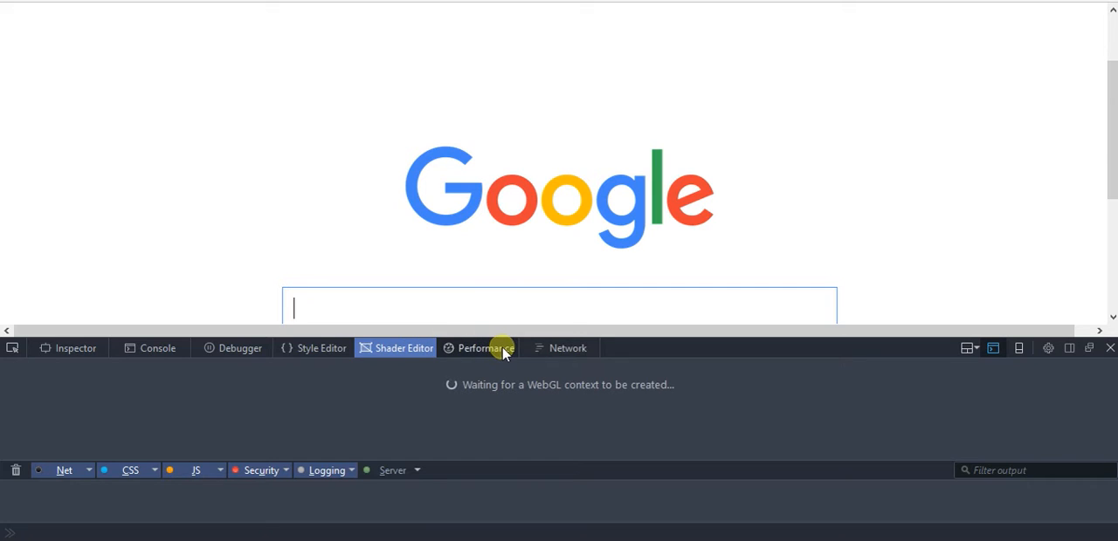
mouse_move(1048, 350)
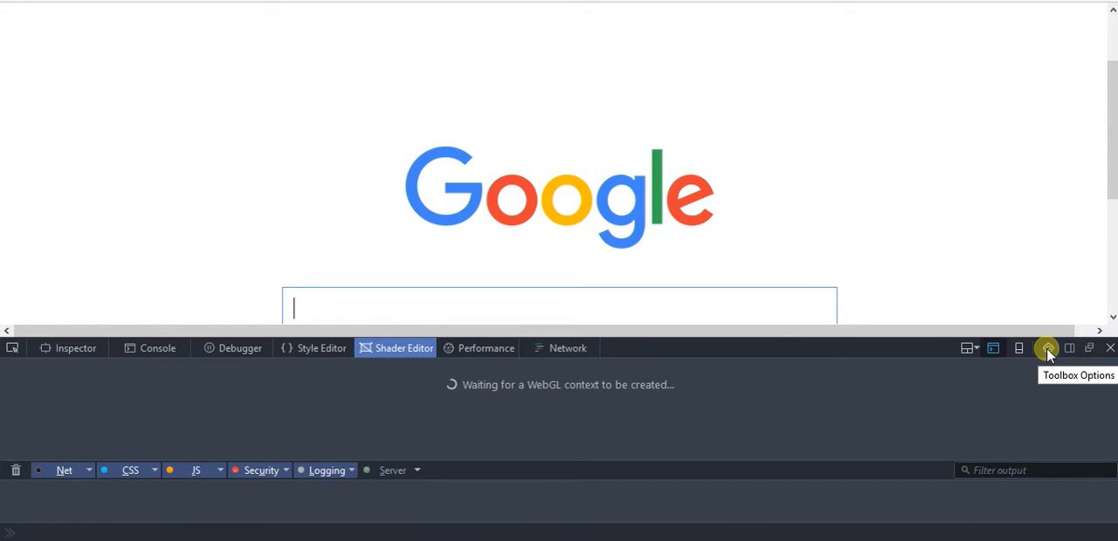
- Enable the DOM panel and make RGB(A) the default colour unit in Toolbox Options
left_click(1048, 348)
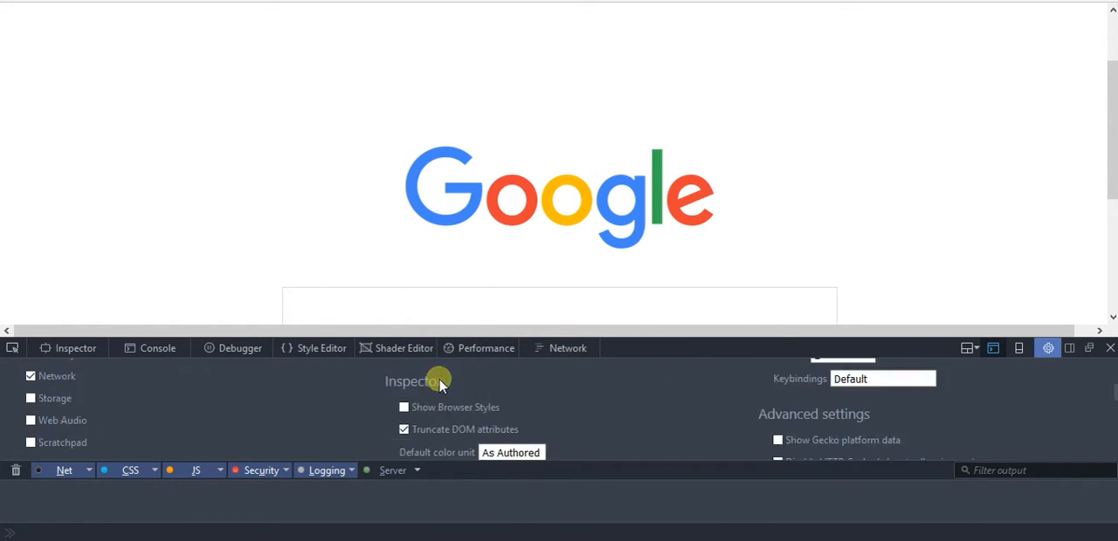
scroll("down", 3)
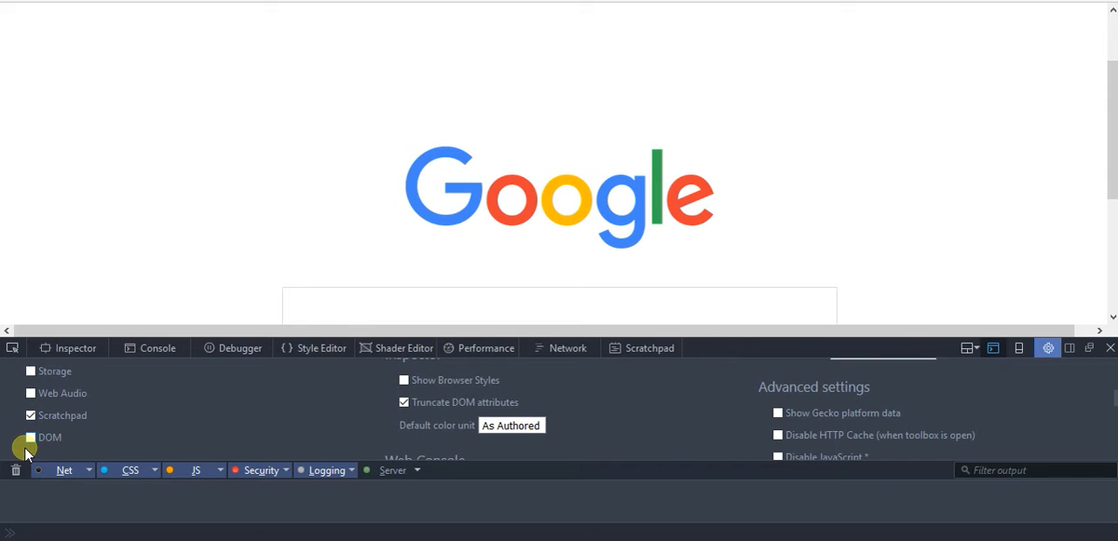
left_click(32, 437)
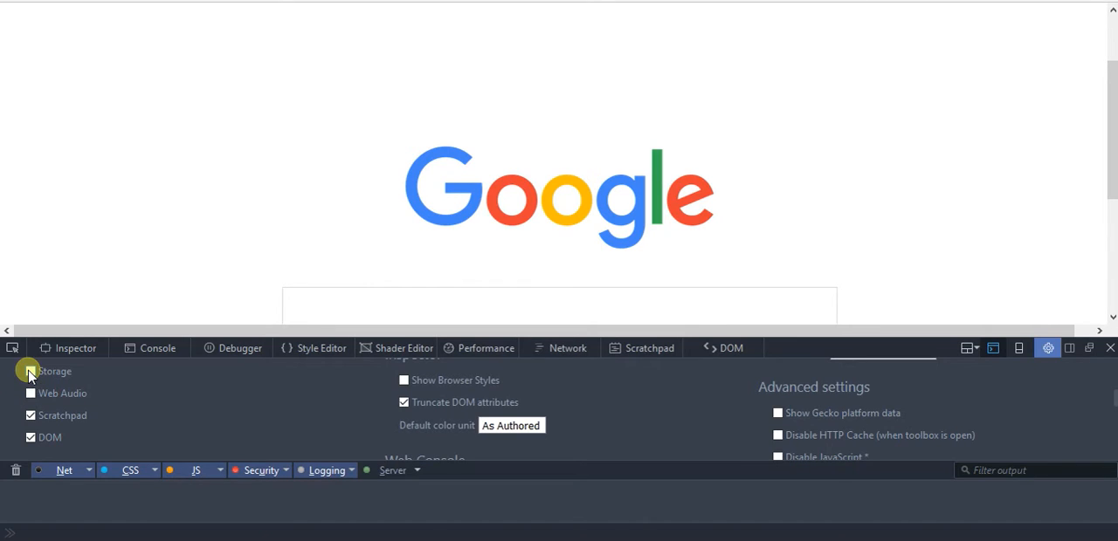
mouse_move(748, 356)
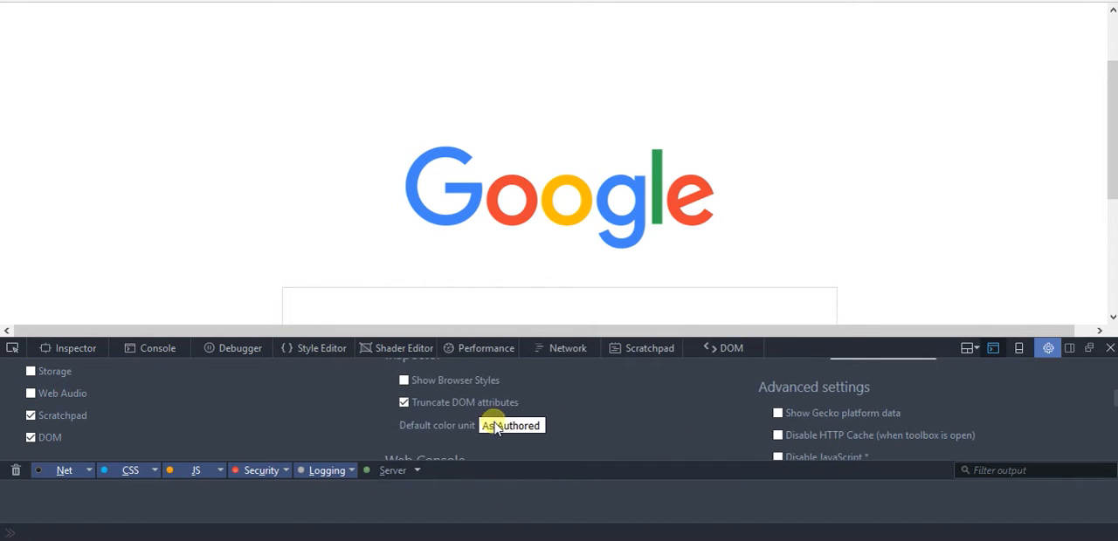
left_click(510, 427)
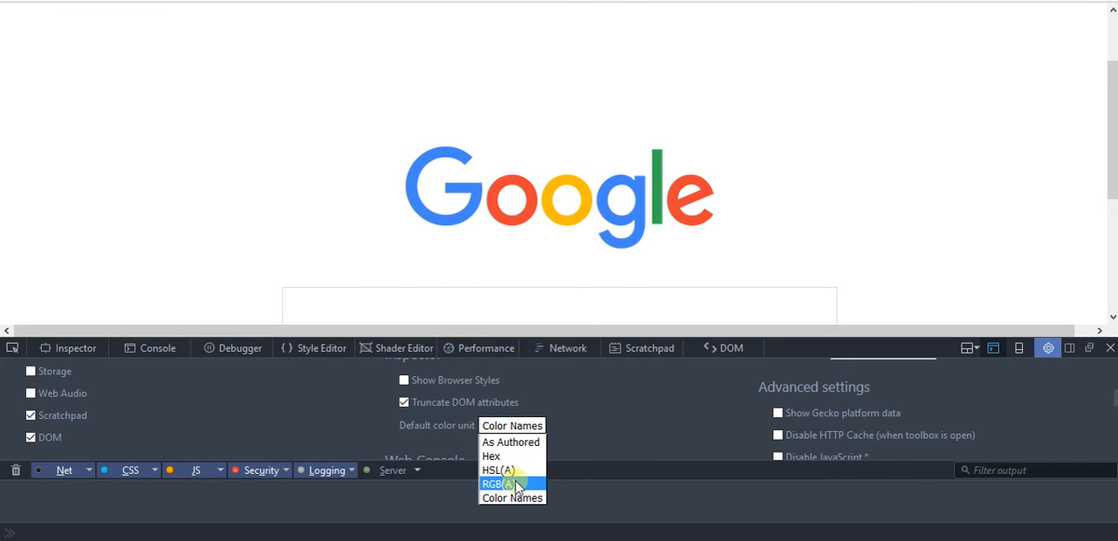
mouse_move(491, 456)
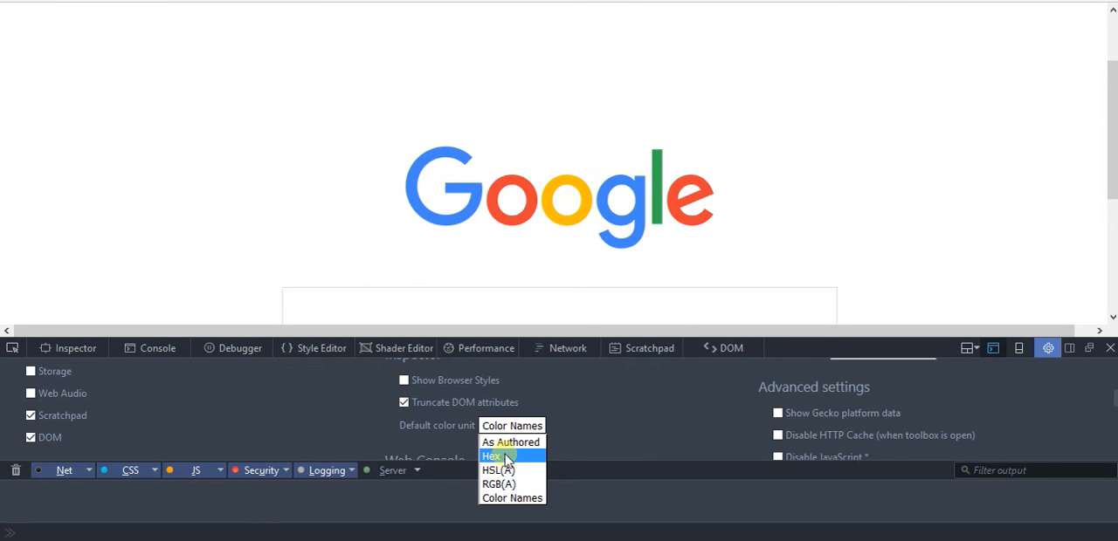
mouse_move(498, 470)
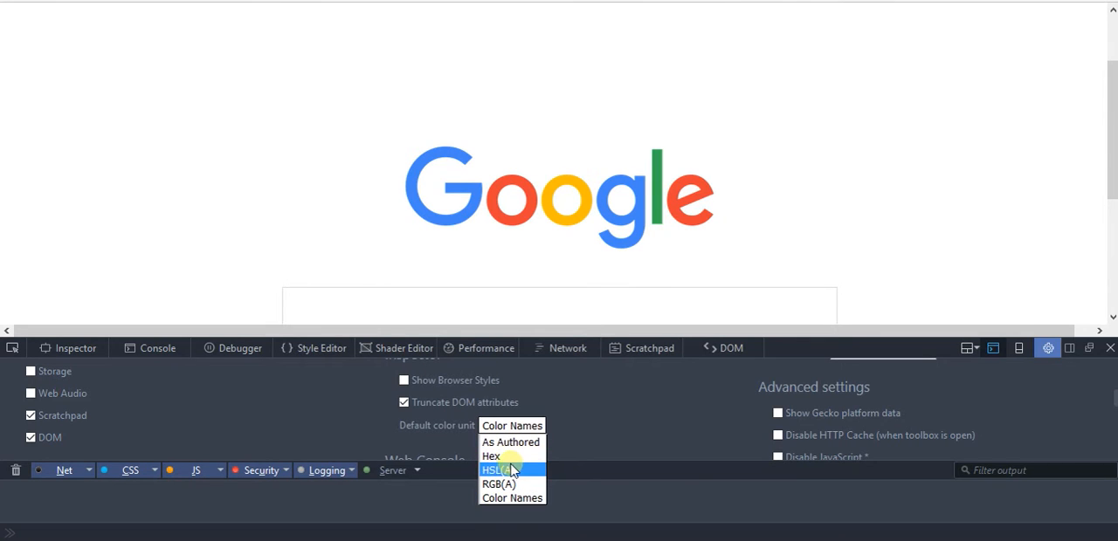
left_click(499, 484)
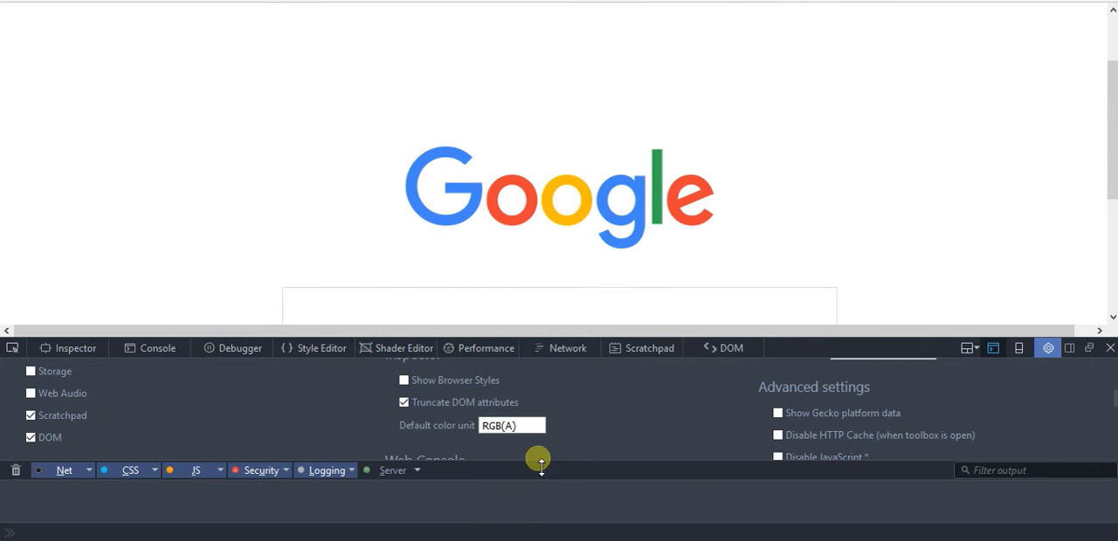
scroll("up", 3)
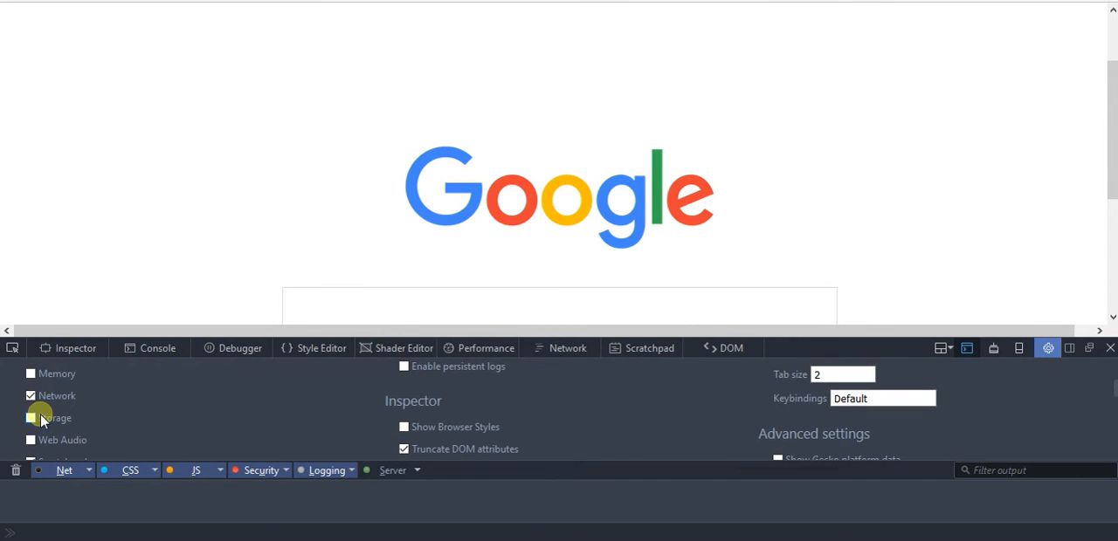
- Enable the Storage panel plus the page rulers and colour picker toolbox buttons
left_click(32, 418)
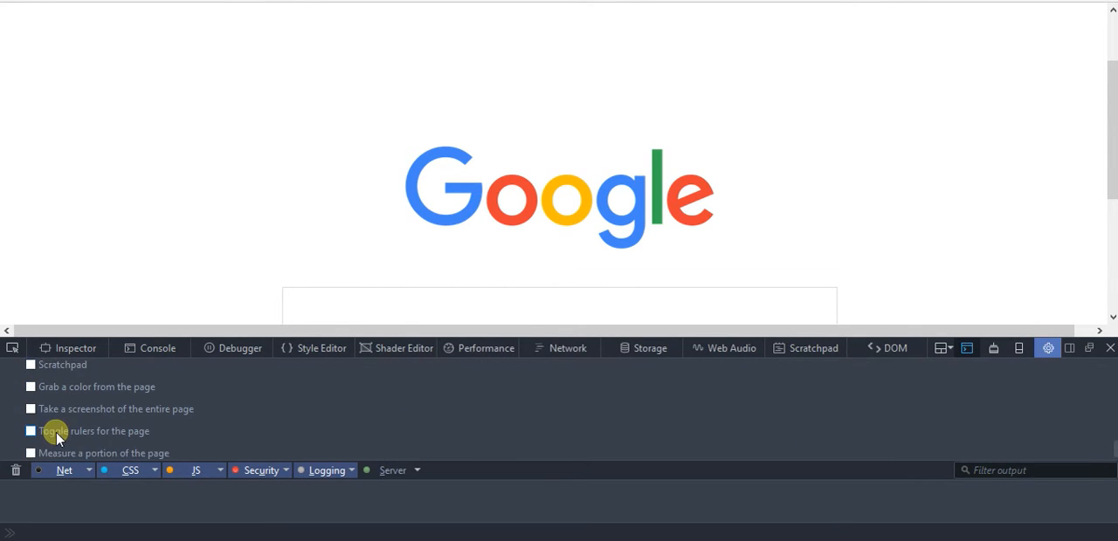
left_click(31, 429)
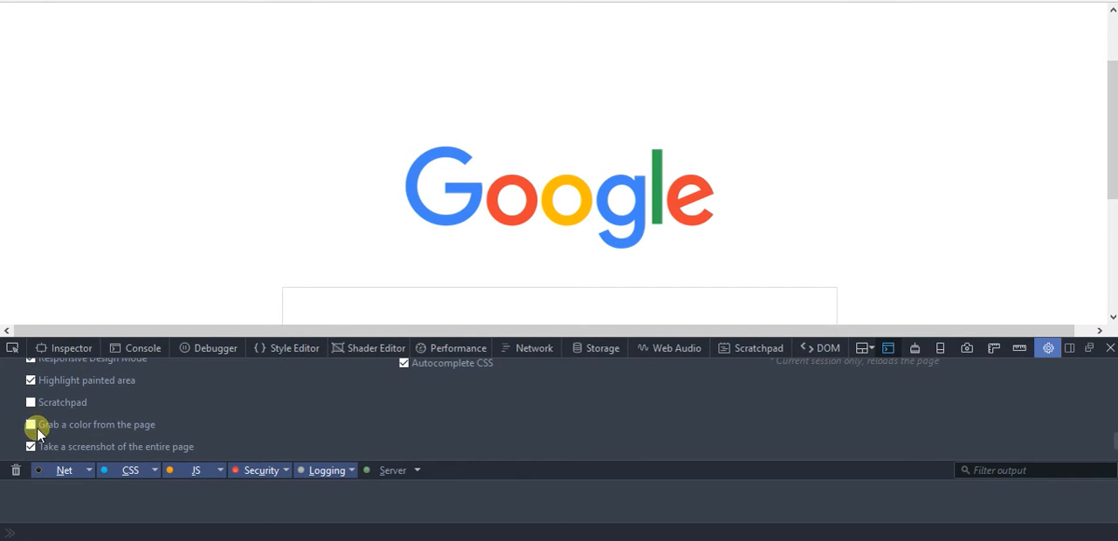
left_click(31, 424)
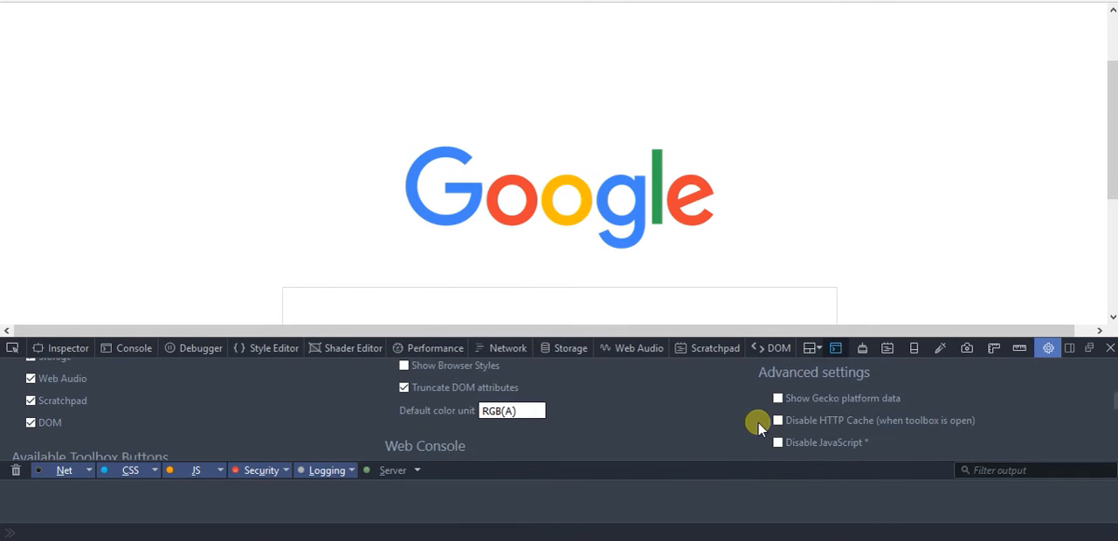
- Turn on worker debugging in the advanced settings
scroll("down", 3)
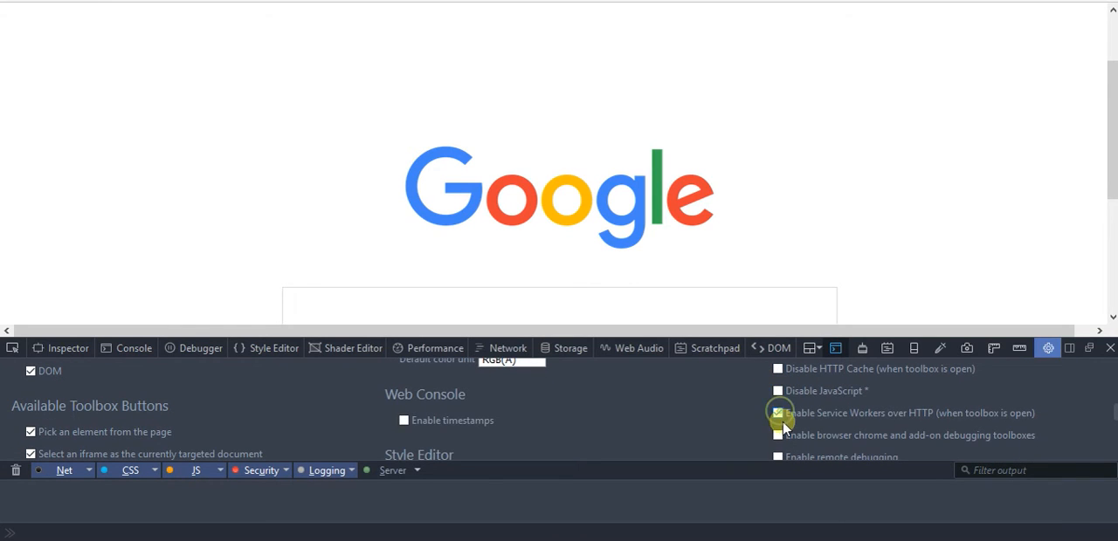
scroll("down", 3)
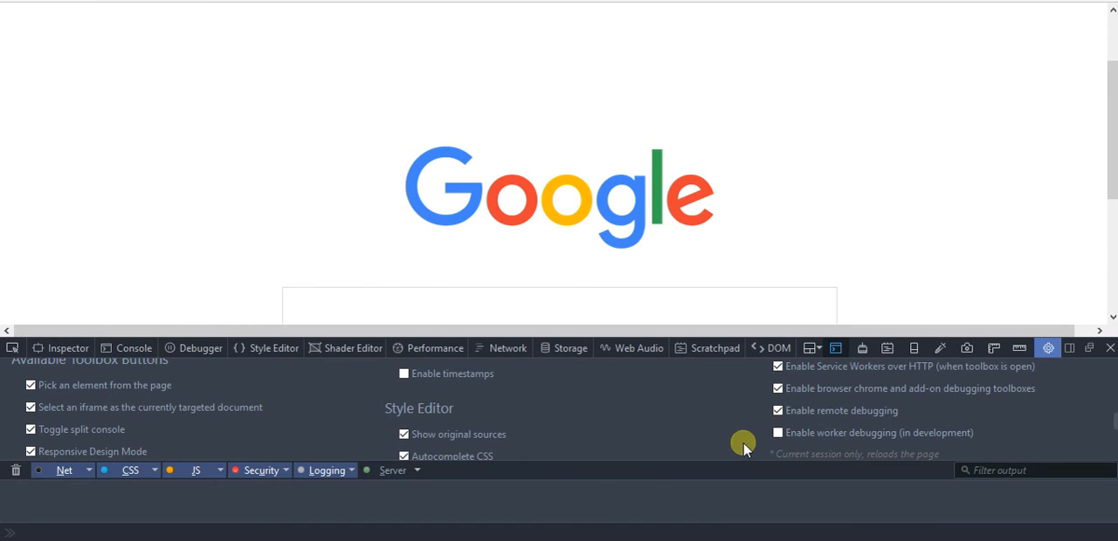
left_click(776, 433)
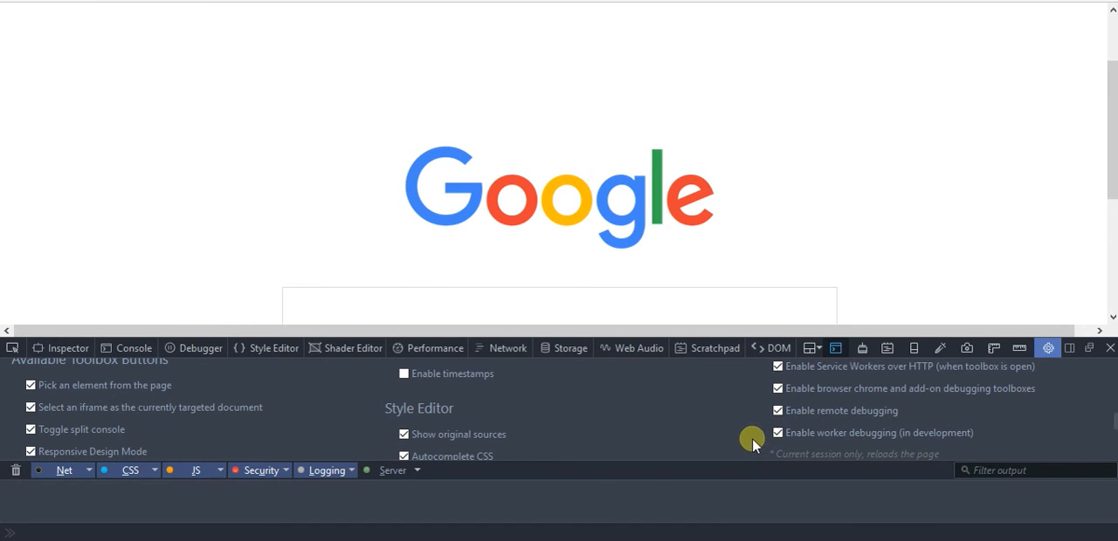
scroll("up", 3)
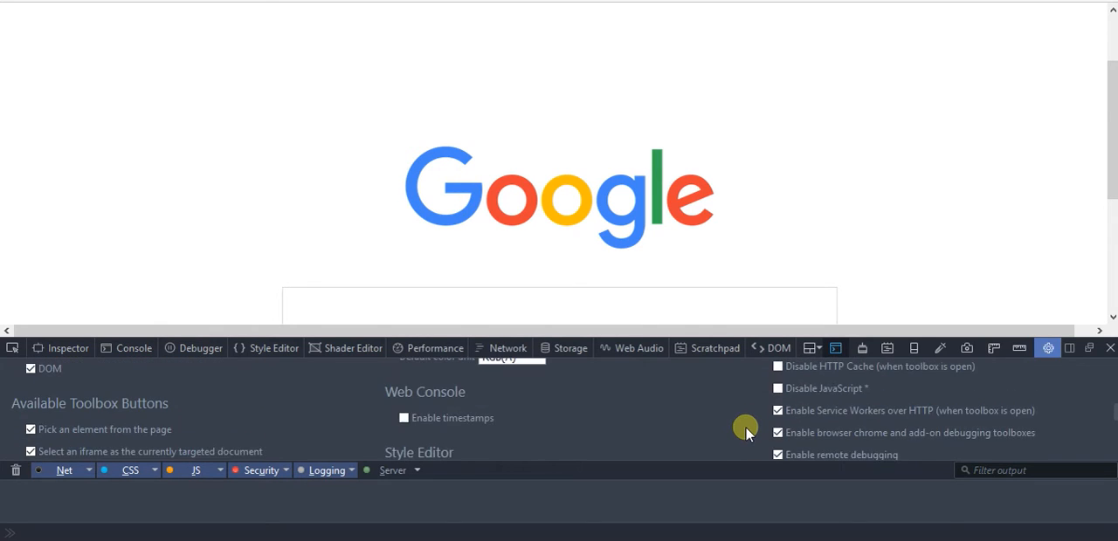
scroll("up", 3)
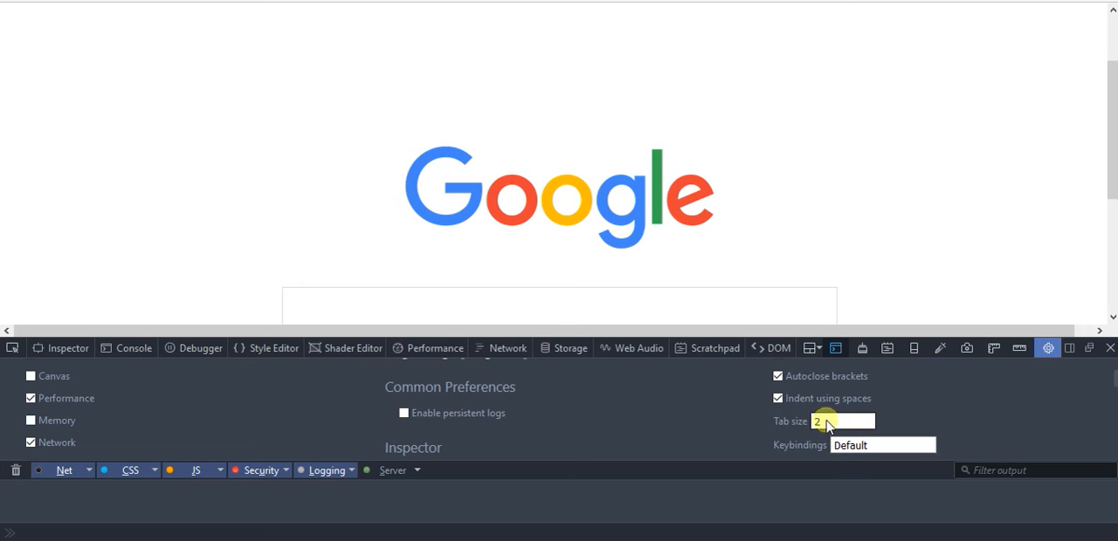
- Set the editor tab size to 8 and the keybindings to Sublime Text
left_click(842, 421)
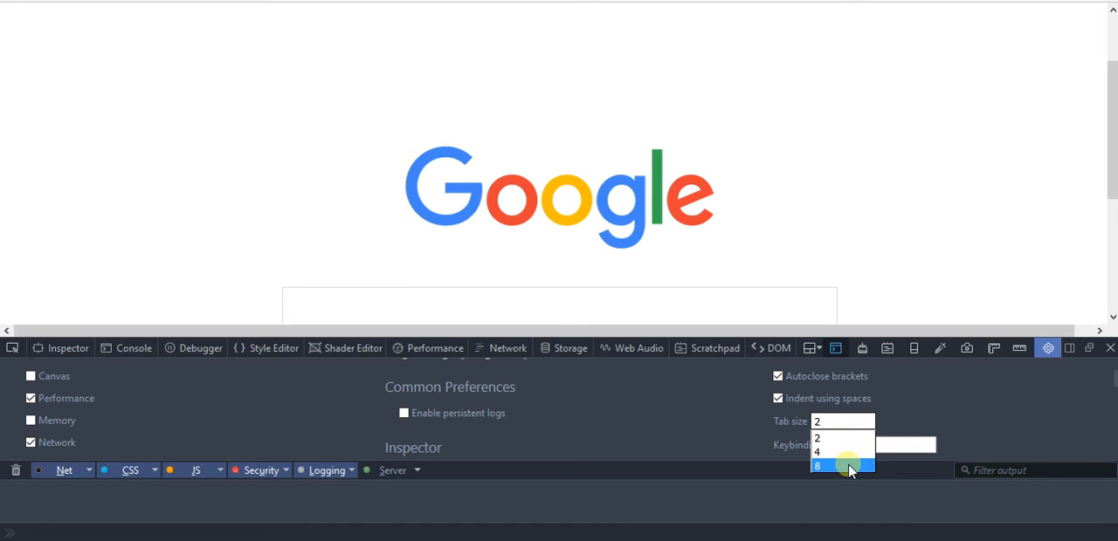
mouse_move(824, 468)
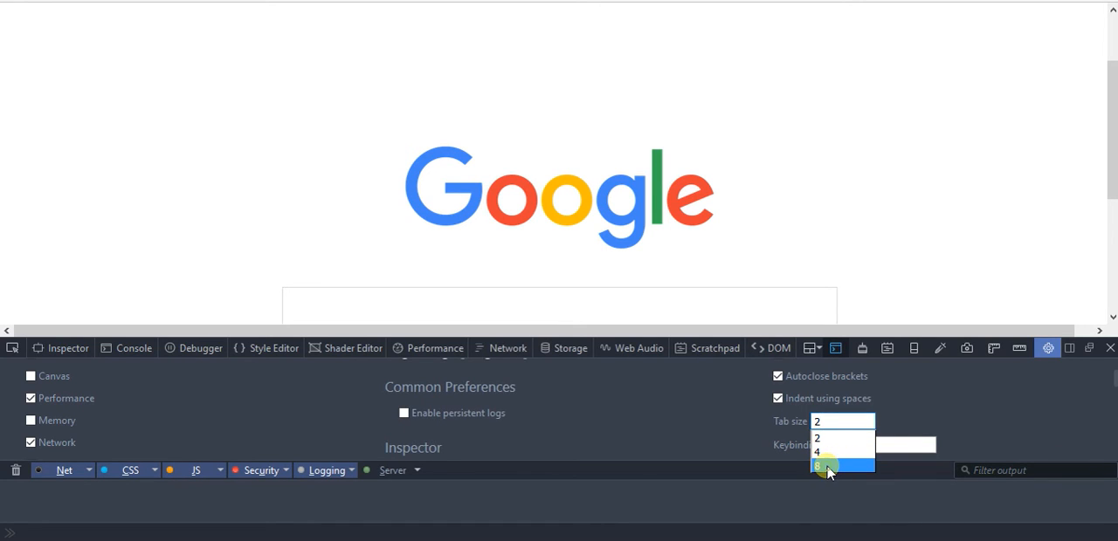
left_click(817, 465)
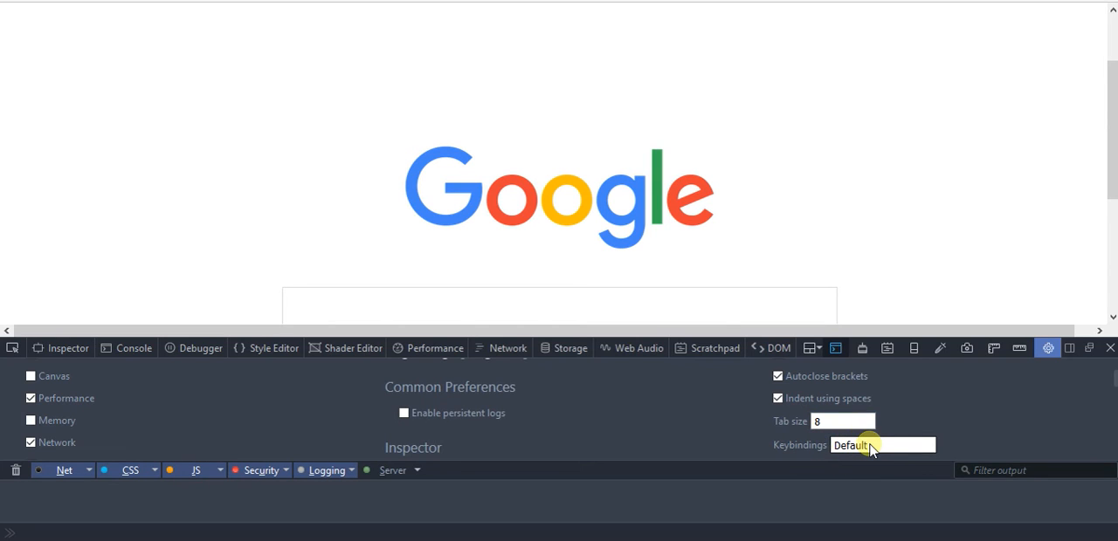
scroll("down", 3)
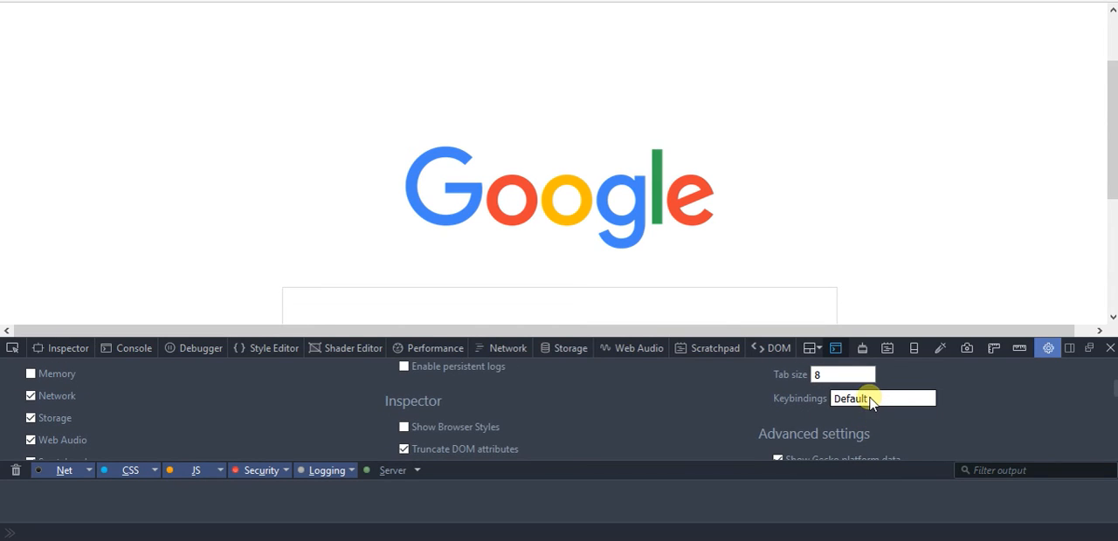
left_click(882, 398)
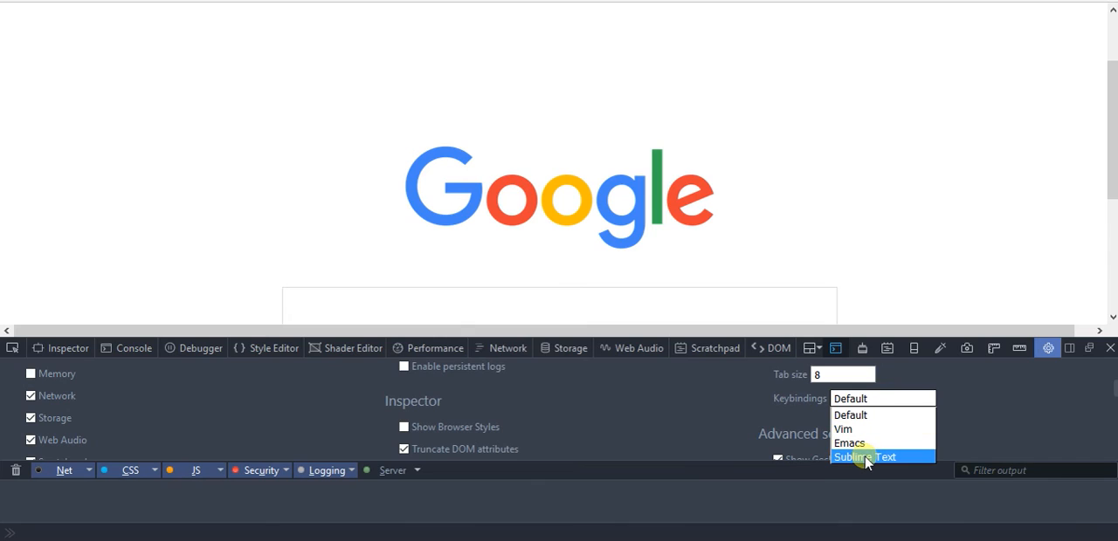
left_click(864, 458)
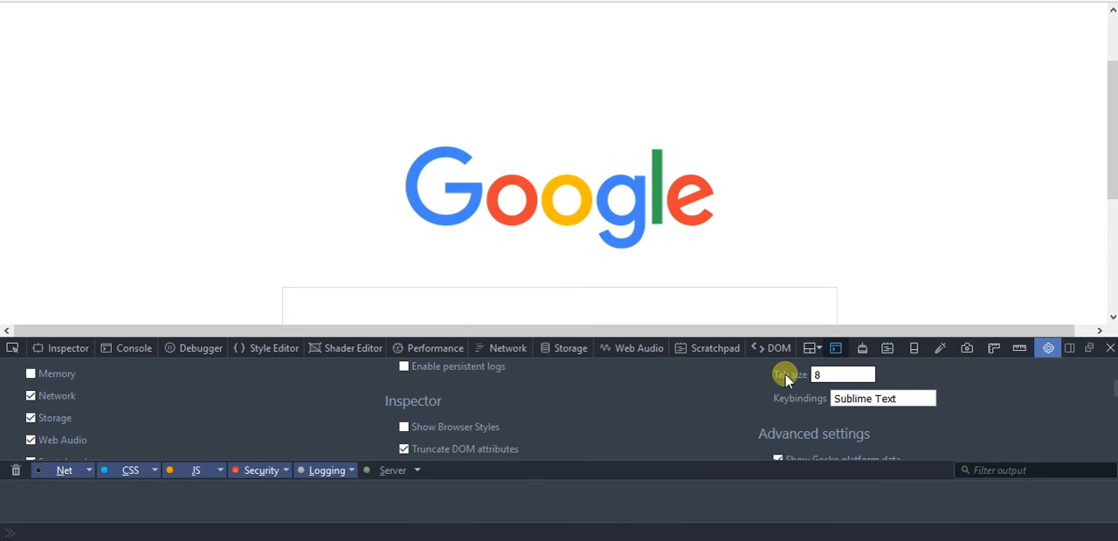
mouse_move(942, 352)
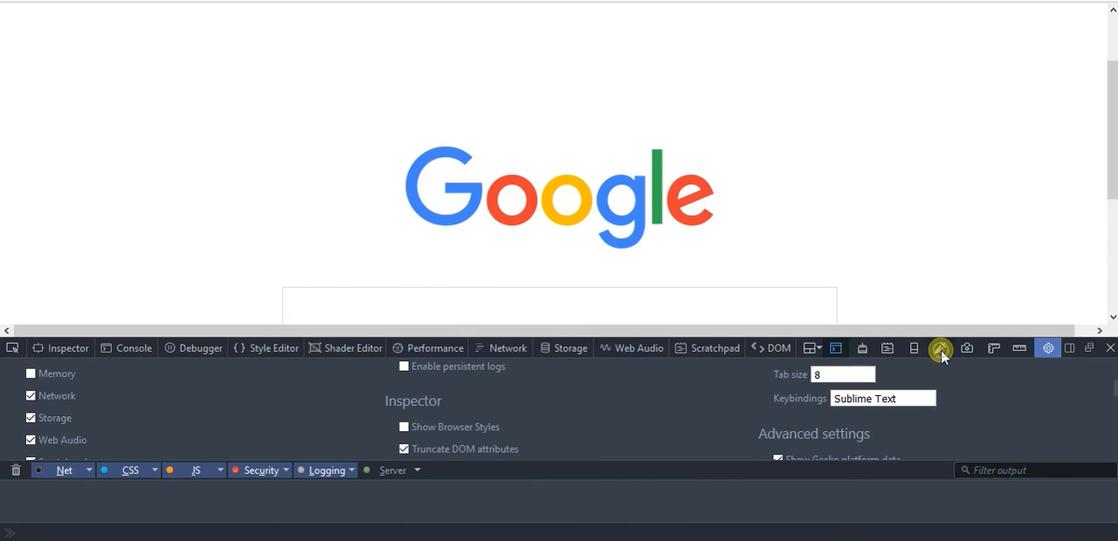
left_click(940, 347)
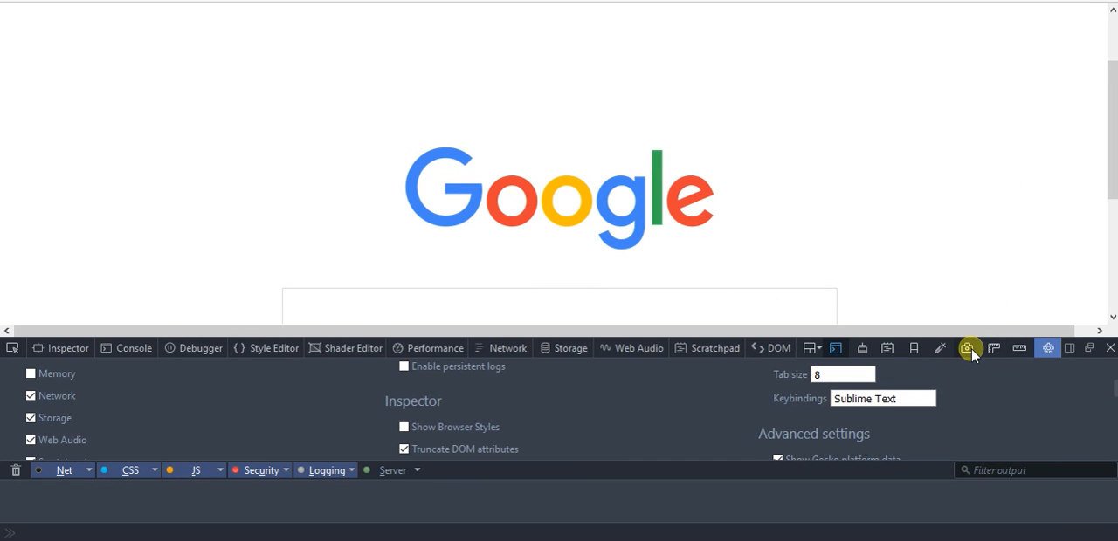
mouse_move(831, 347)
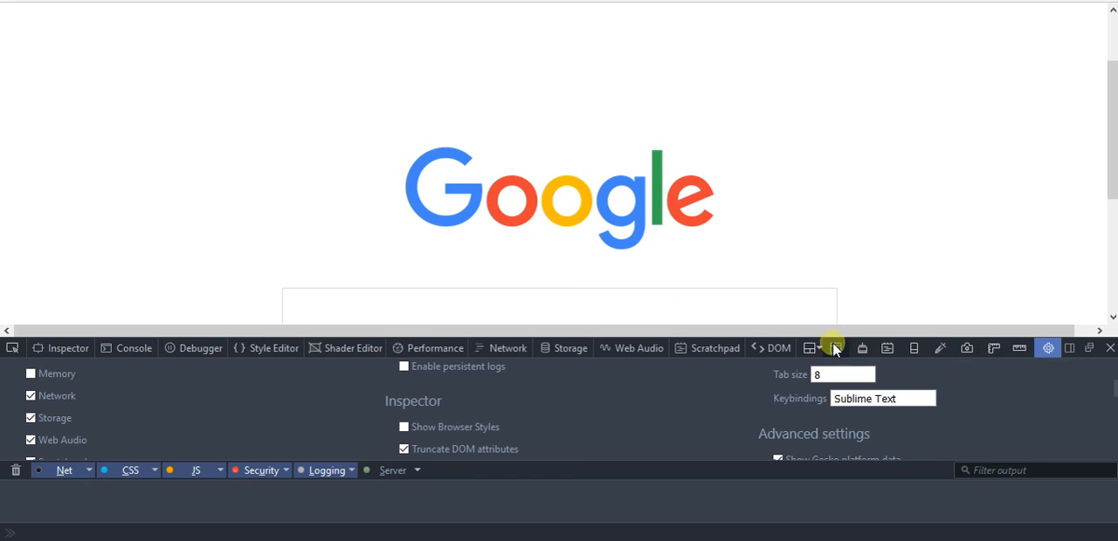